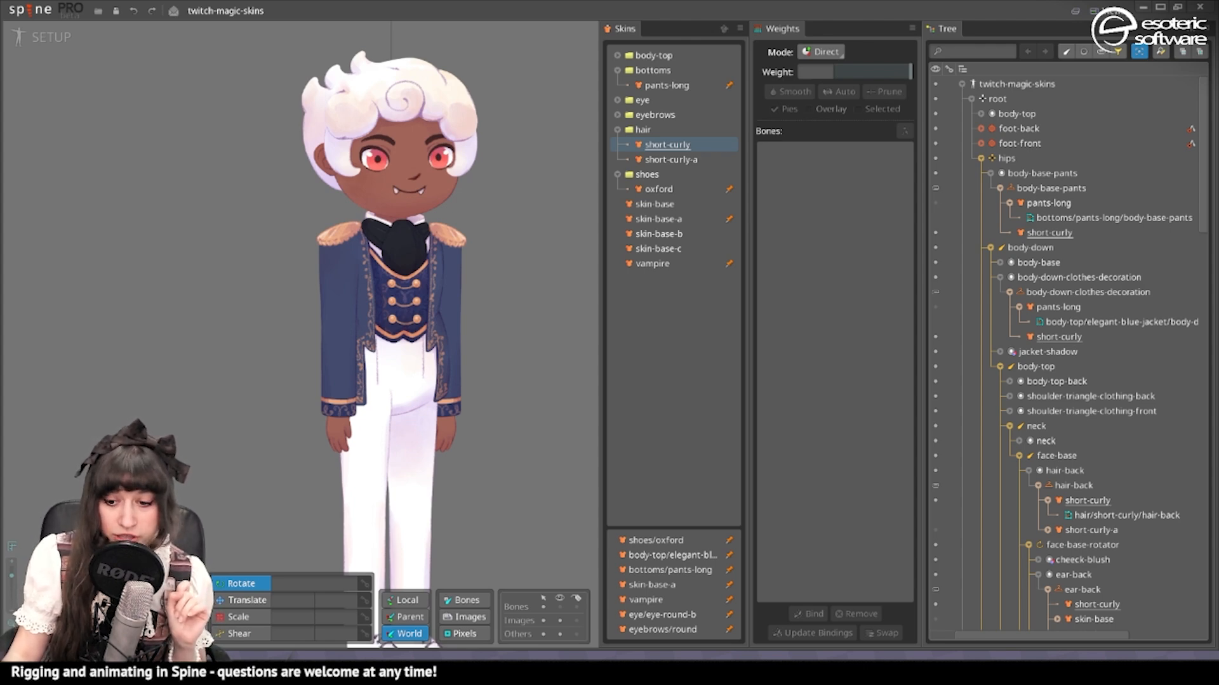
# Step: Switch to Animate mode and create a new animation named 'walk'
pyautogui.click(51, 37)
pyautogui.write('walk')
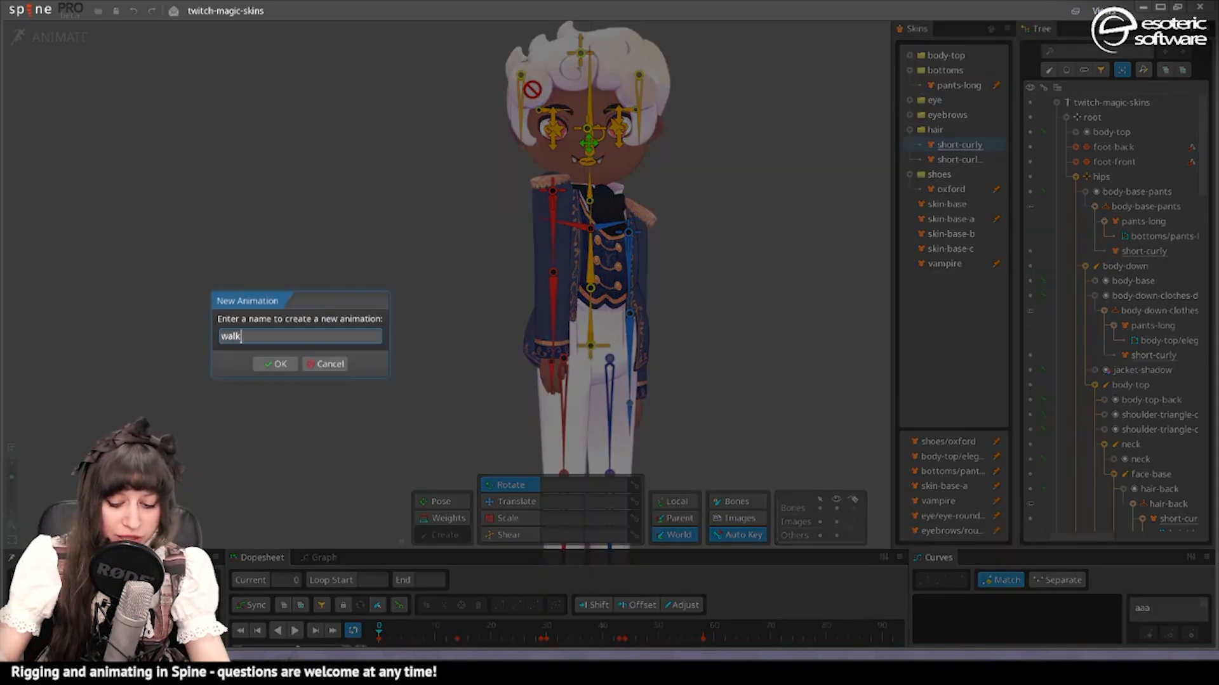
pyautogui.click(275, 364)
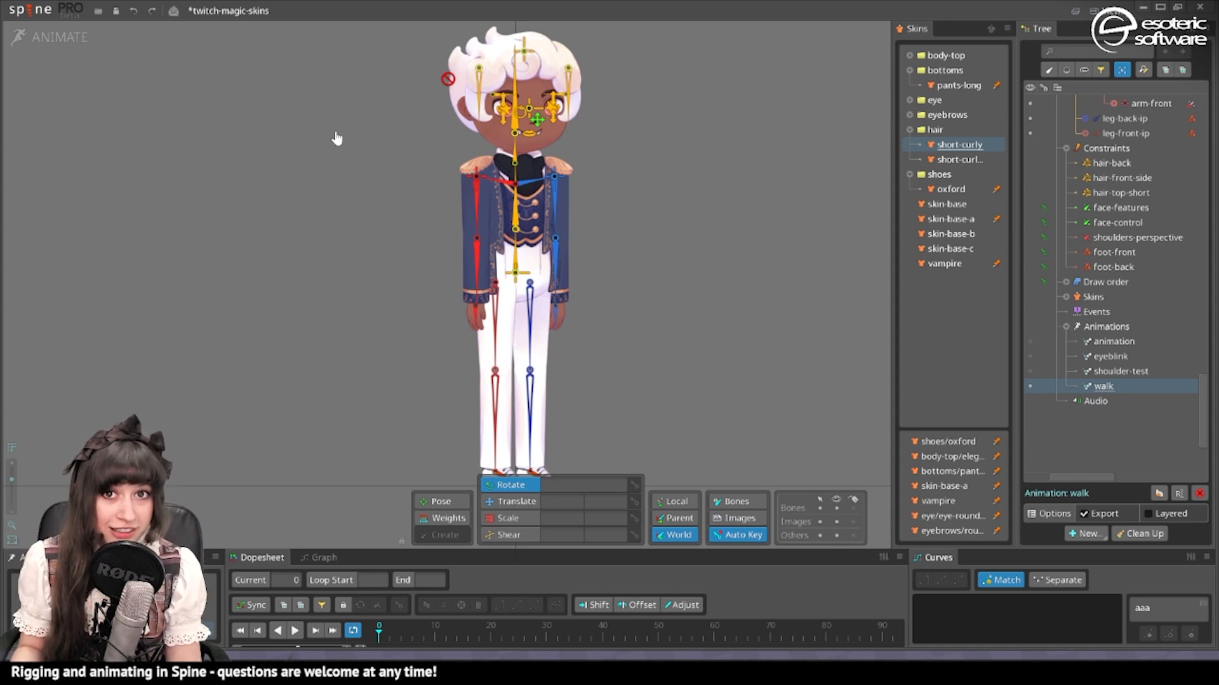
pyautogui.moveTo(365, 138)
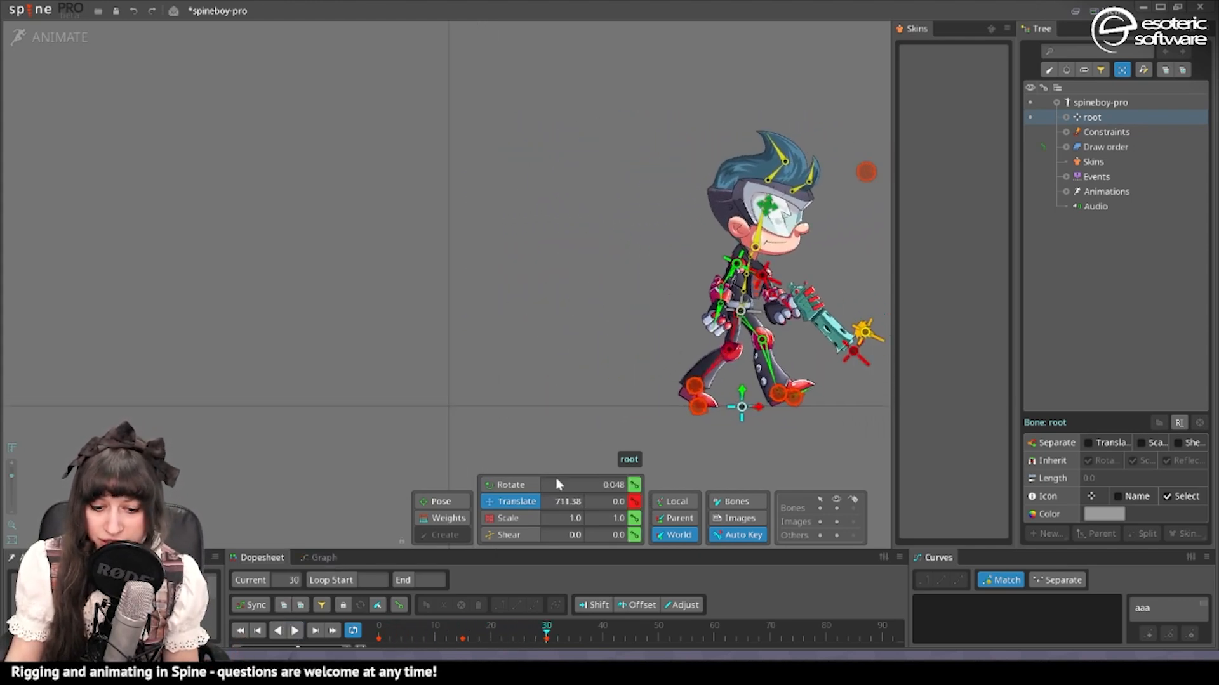
# Step: Check spineboy's root Translate values and play its walk animation
pyautogui.click(568, 501)
pyautogui.write('100')
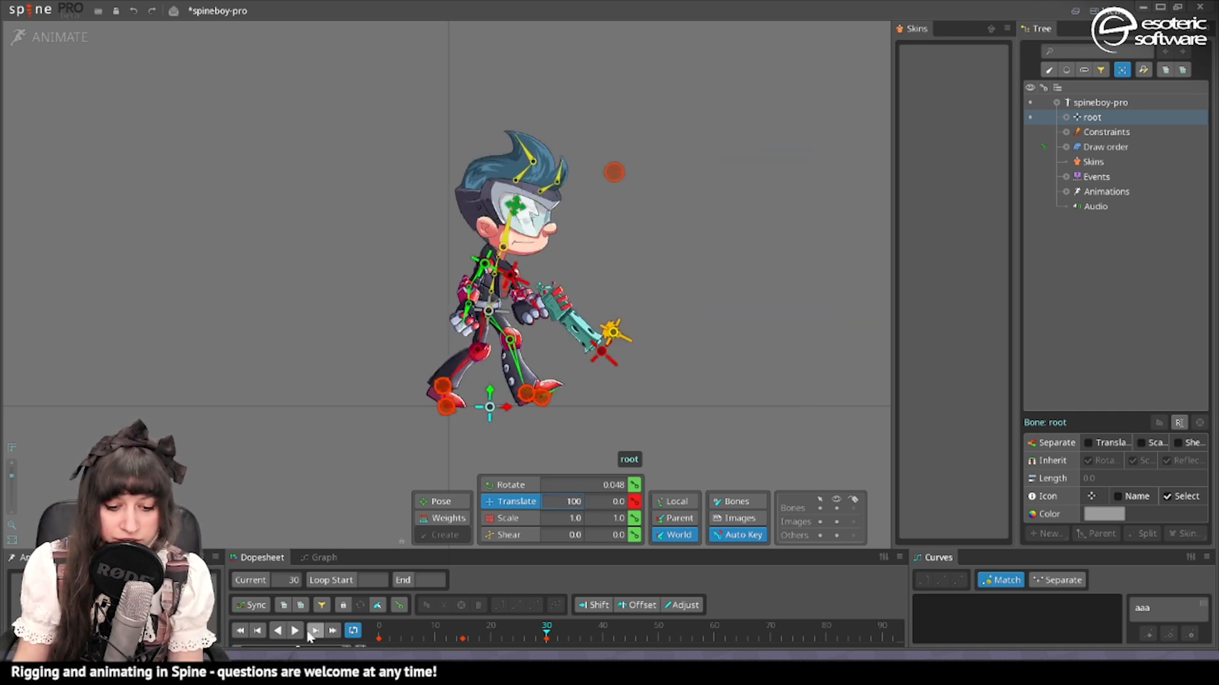
pyautogui.click(293, 630)
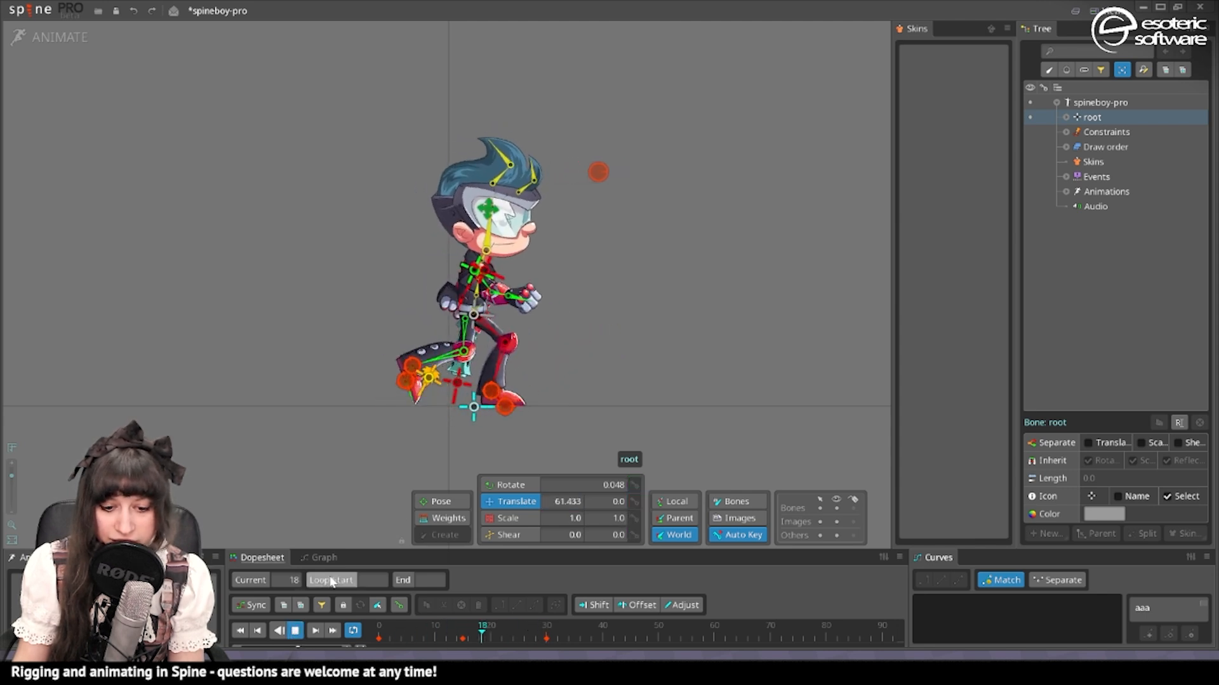
pyautogui.click(295, 631)
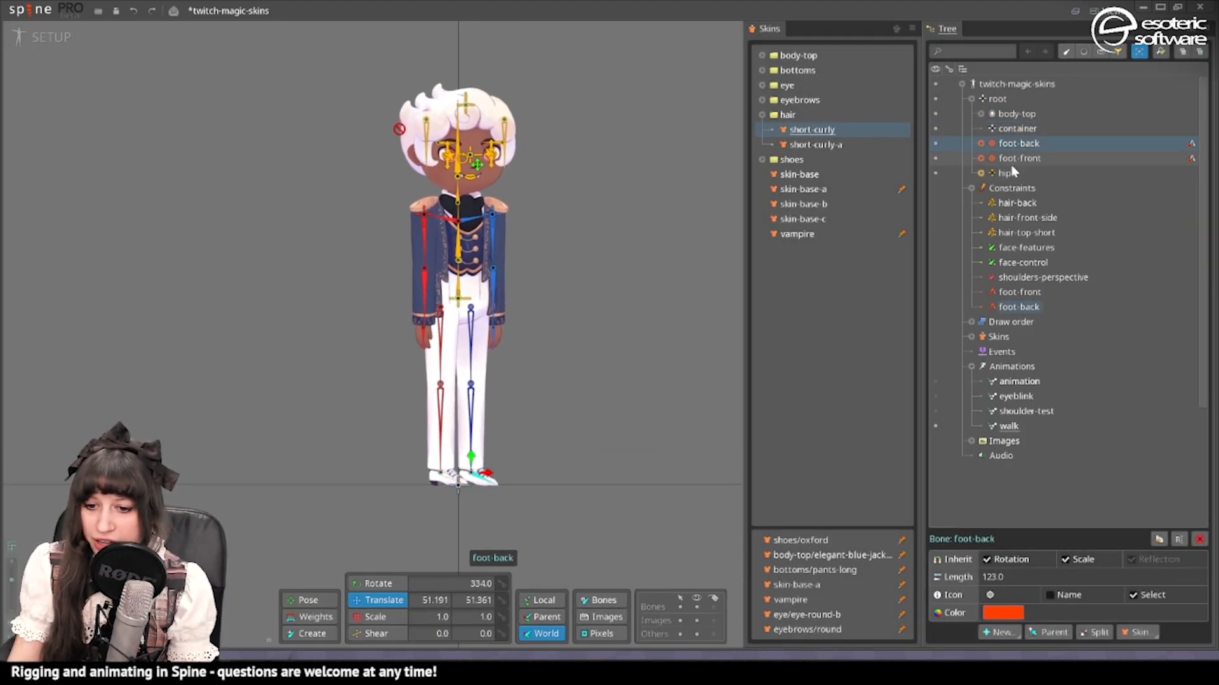
# Step: Select the front foot and container bones, then key container Translate X to 1000
pyautogui.click(1006, 173)
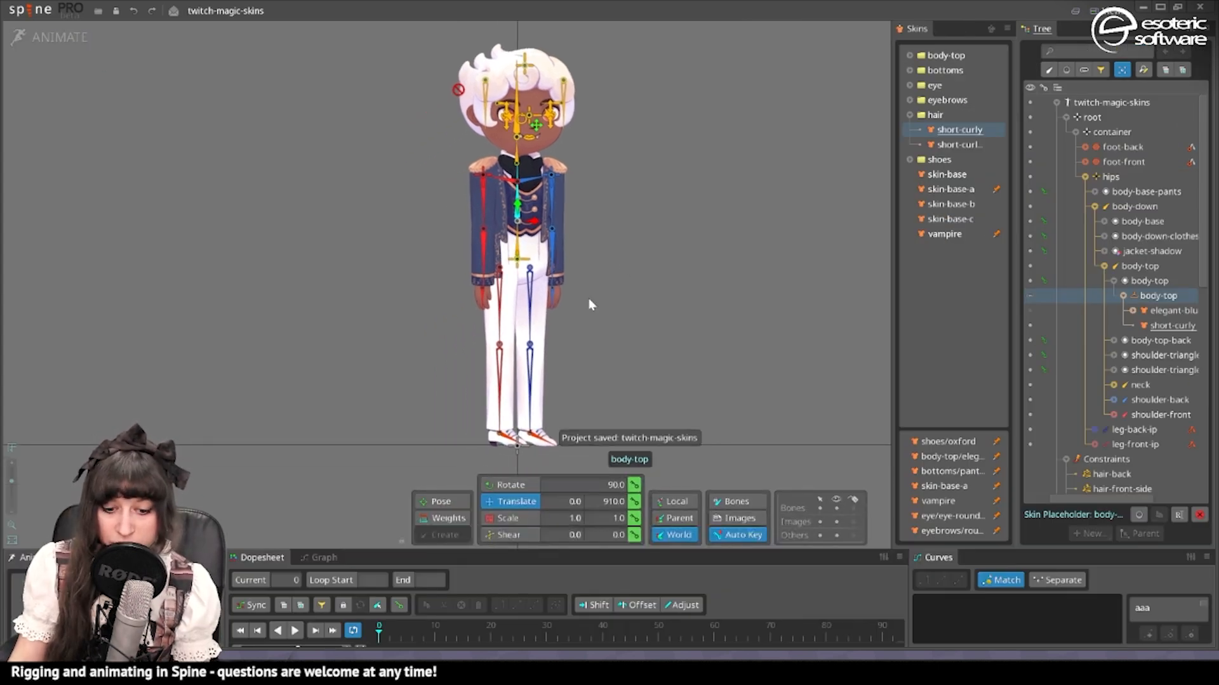
pyautogui.click(1110, 132)
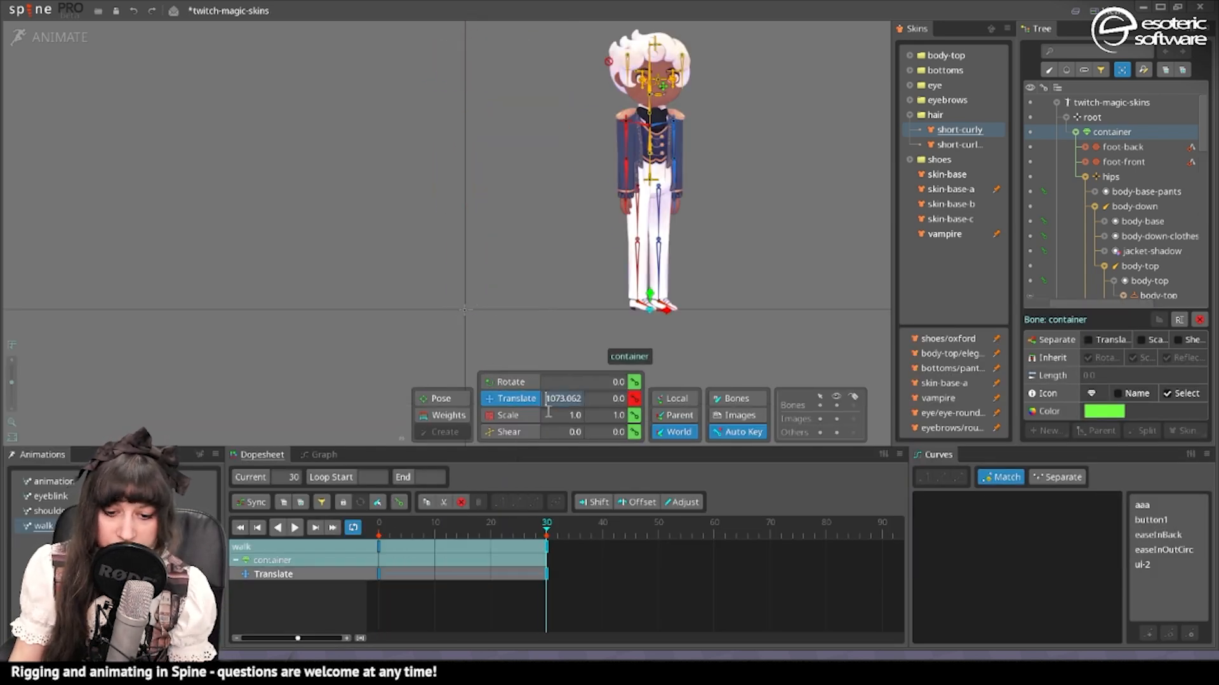
pyautogui.write('1000')
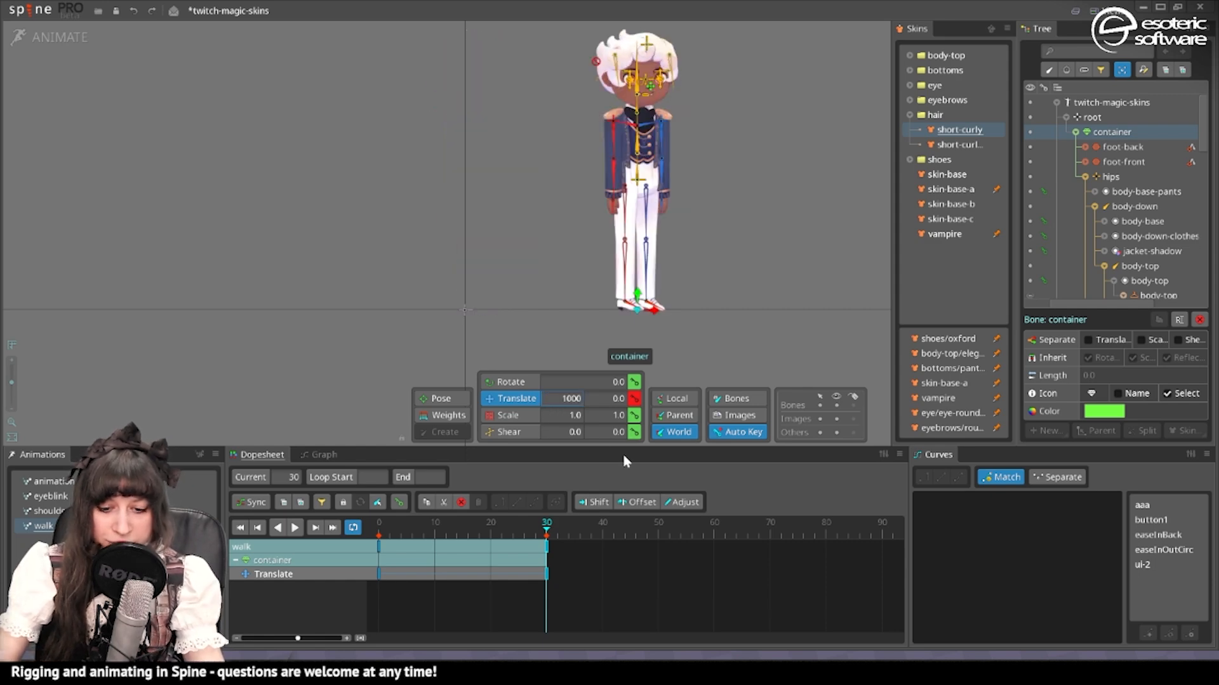
pyautogui.click(570, 399)
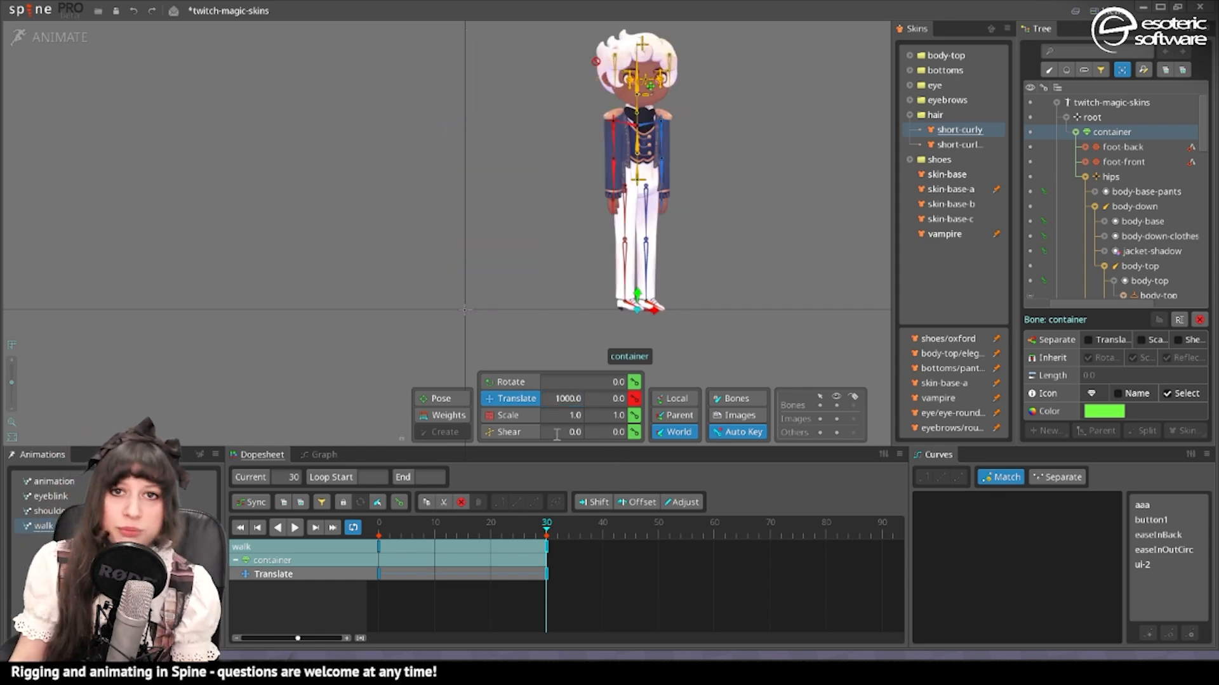
pyautogui.click(472, 522)
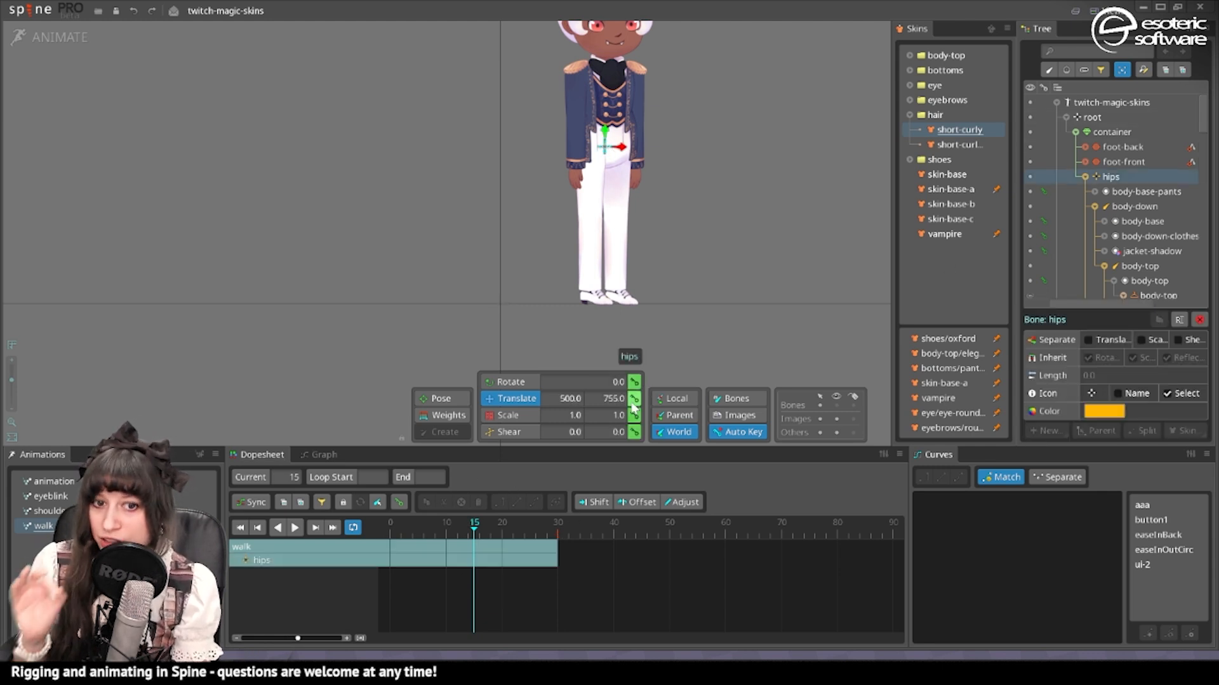
pyautogui.moveTo(565, 336)
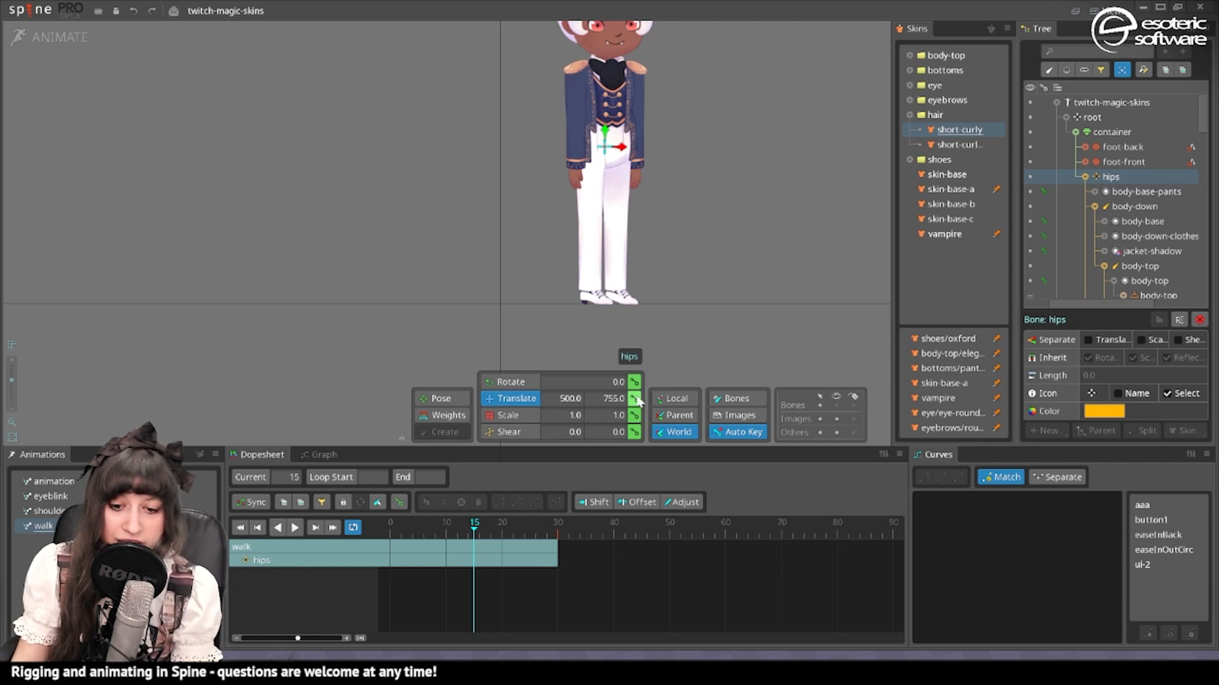
# Step: Key the hips' raised position and select the hips keys at frames 0 and 15
pyautogui.click(634, 399)
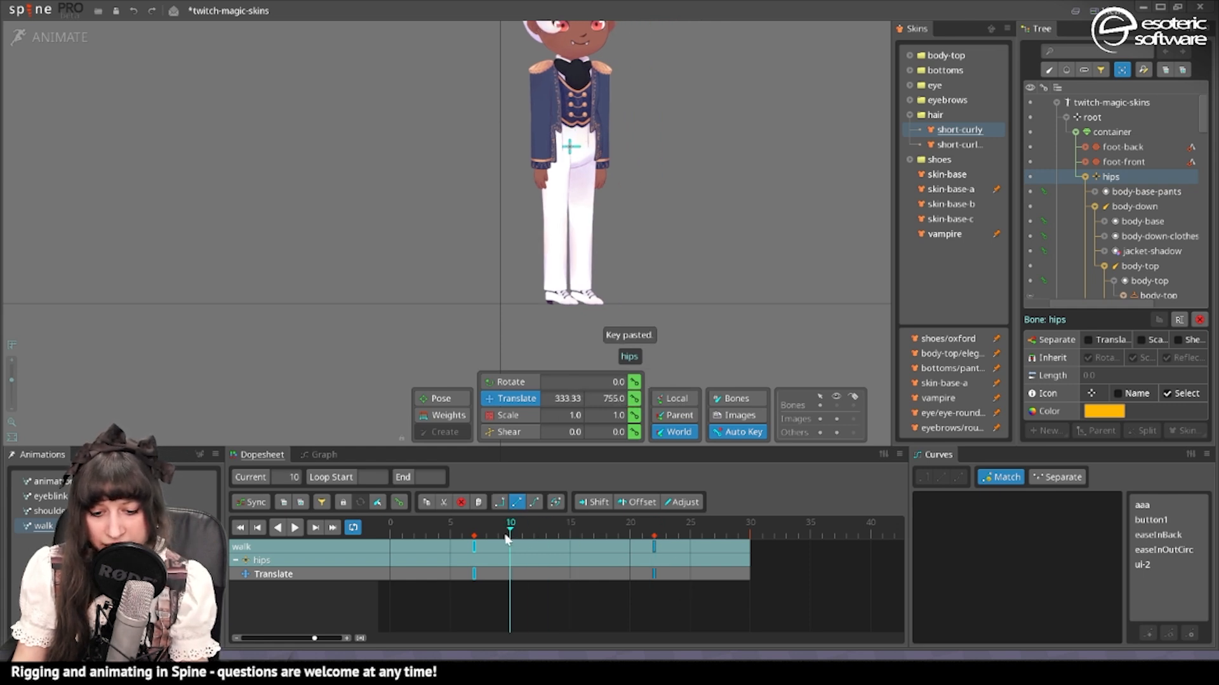
pyautogui.click(389, 523)
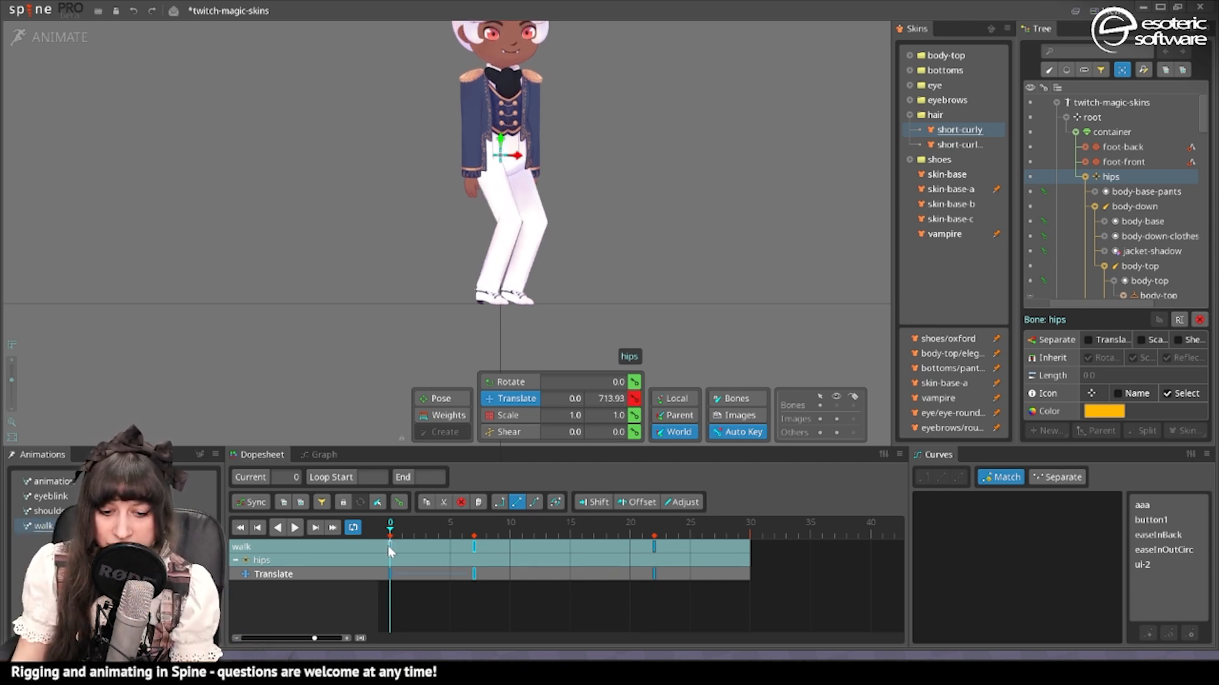
pyautogui.click(534, 536)
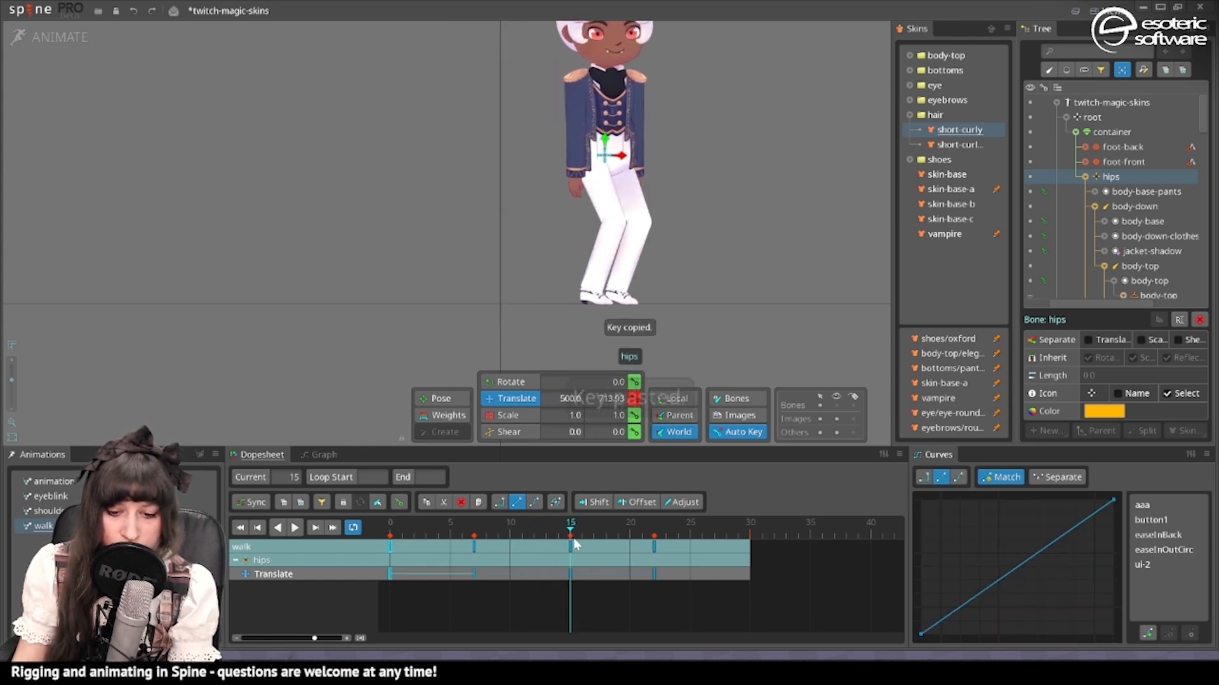
pyautogui.click(315, 527)
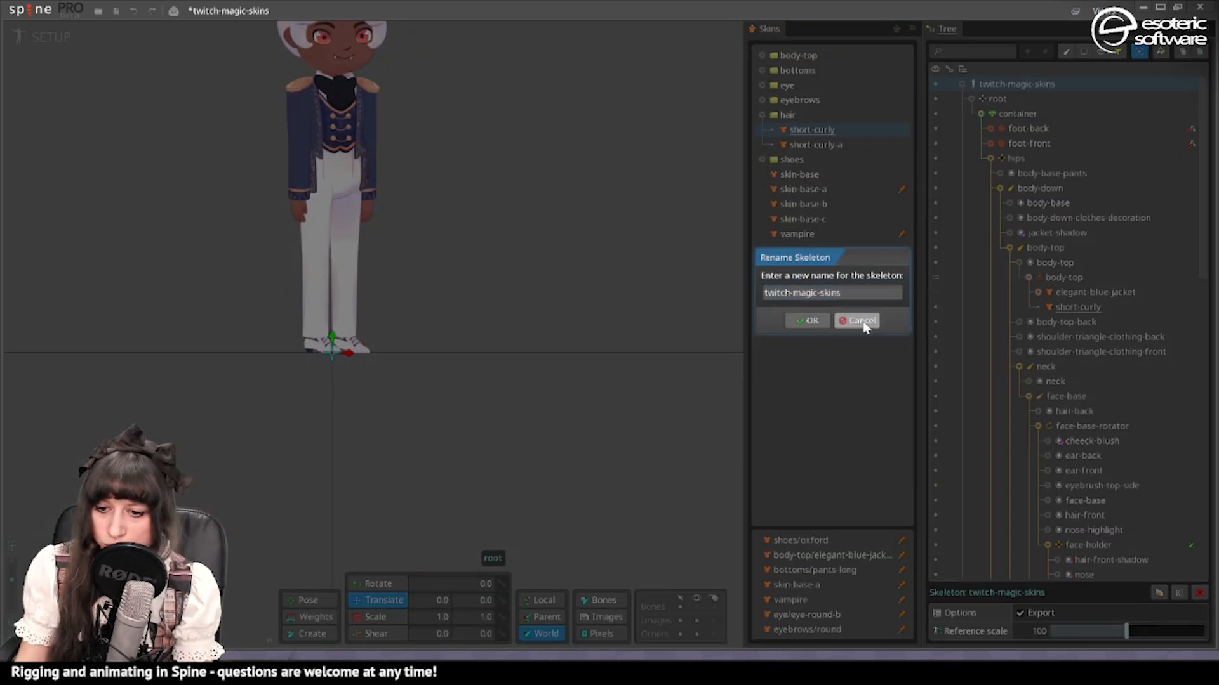
# Step: Dismiss the rename prompt and set reference-end2's Translate X to 500
pyautogui.click(858, 320)
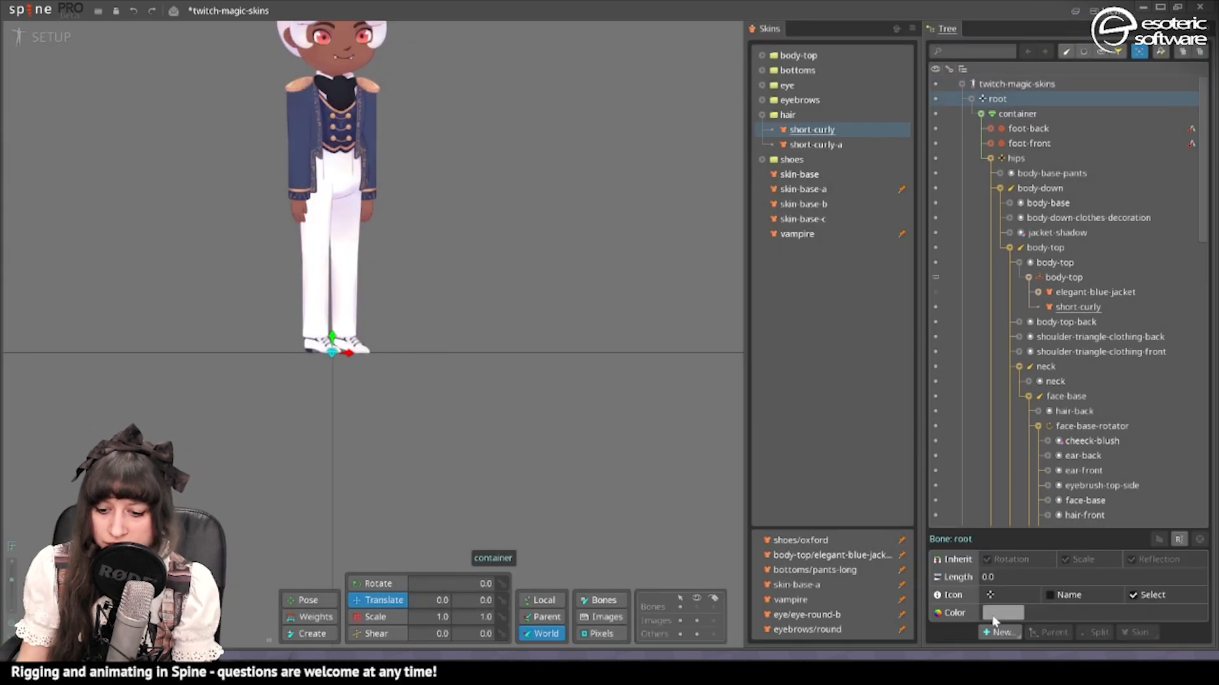
pyautogui.scroll(-3)
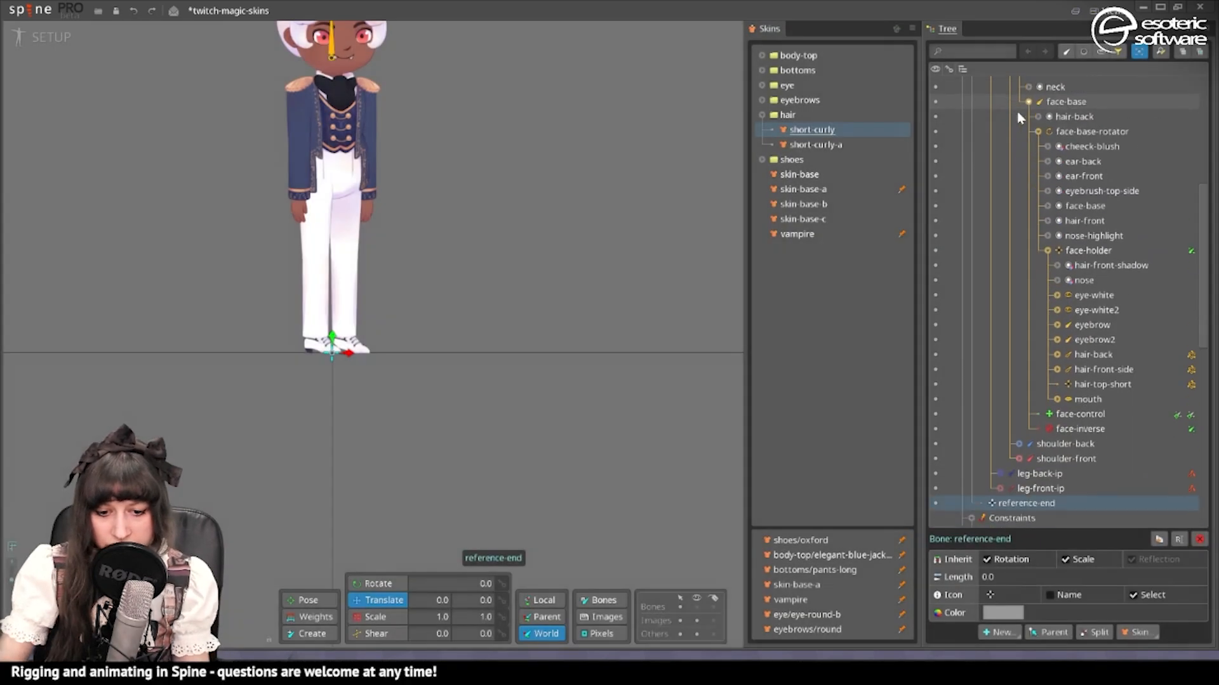
pyautogui.scroll(-3)
pyautogui.write('1000')
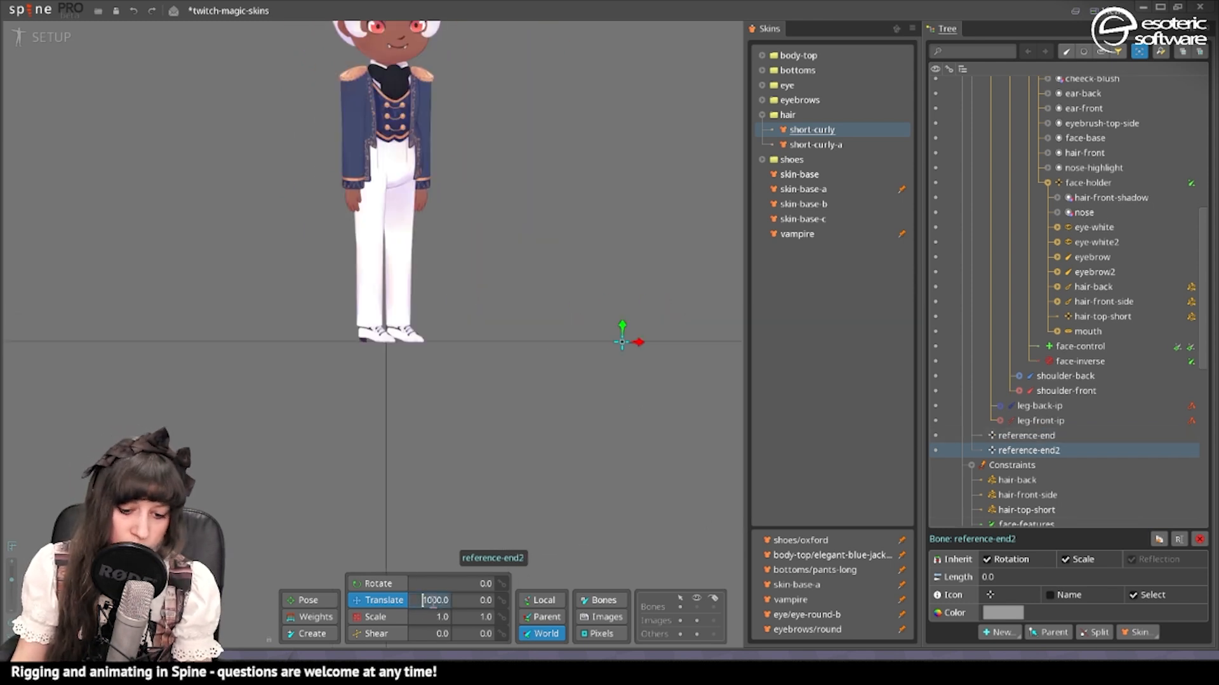
pyautogui.write('500.0')
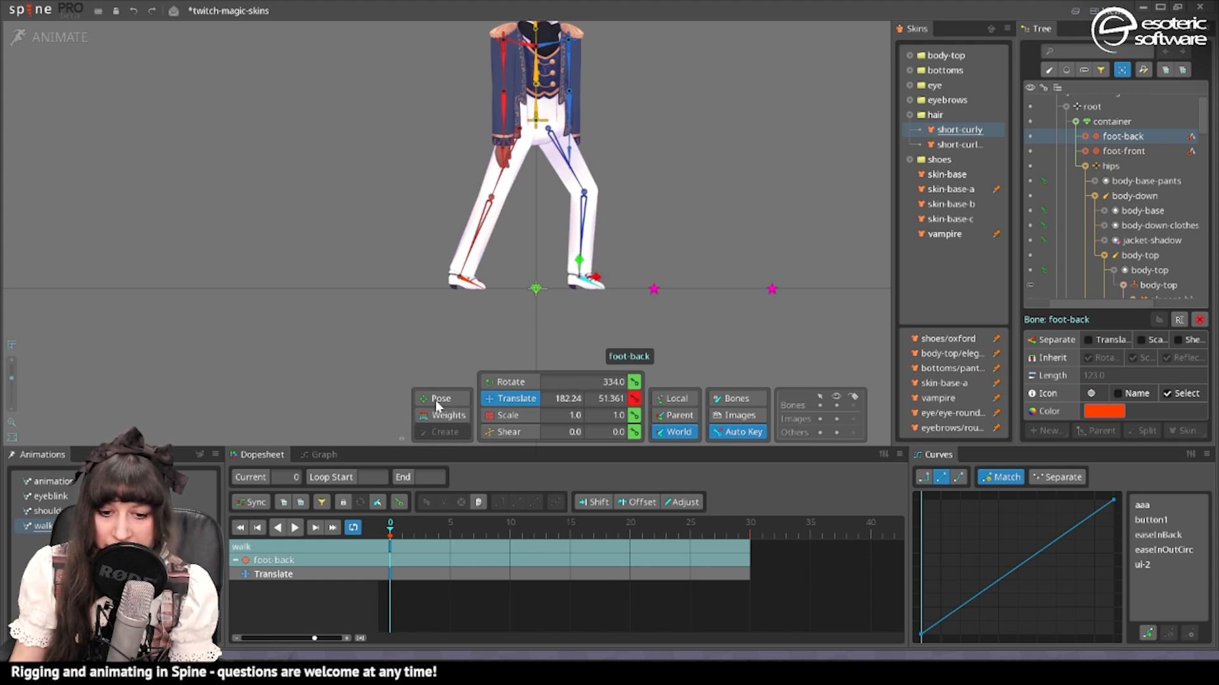
pyautogui.moveTo(472, 441)
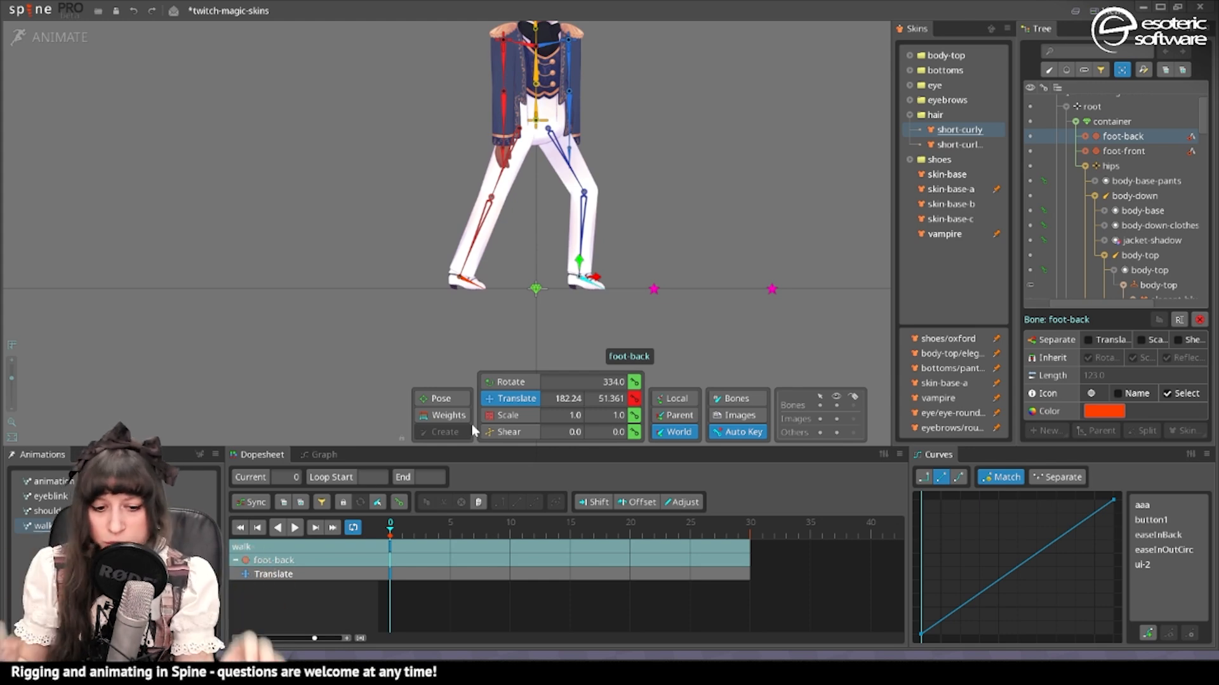
# Step: Key the reference markers at frame 0, then scrub to the middle and last frames
pyautogui.click(534, 523)
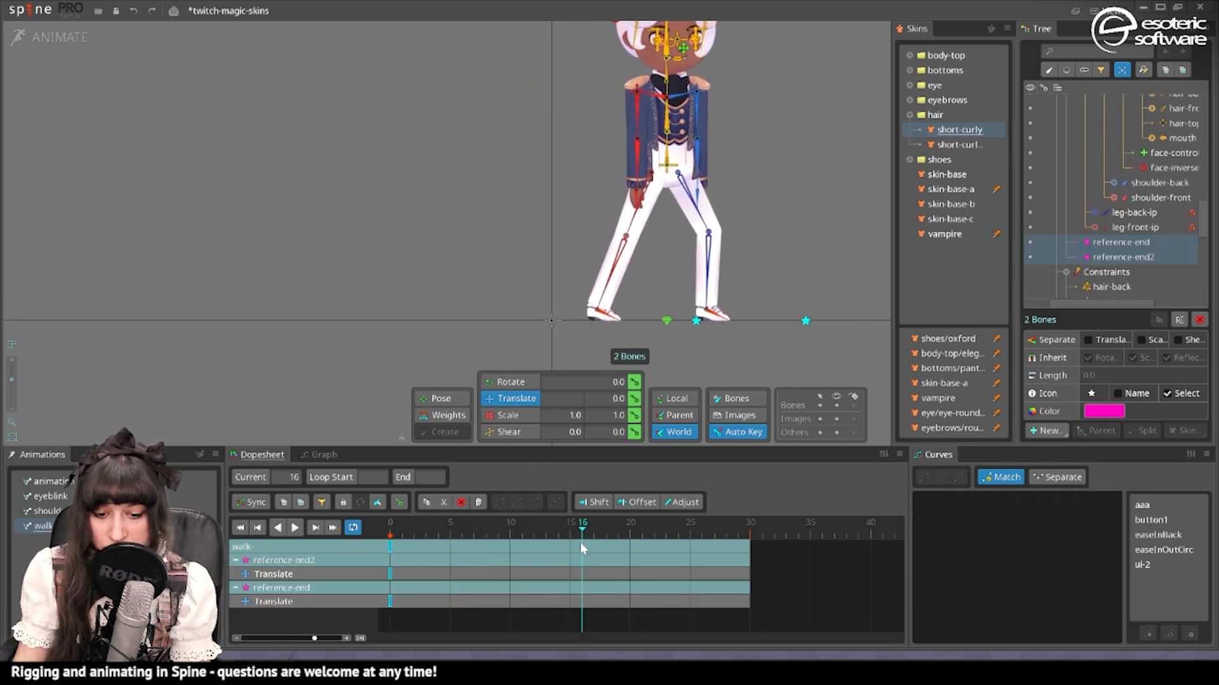
pyautogui.click(737, 536)
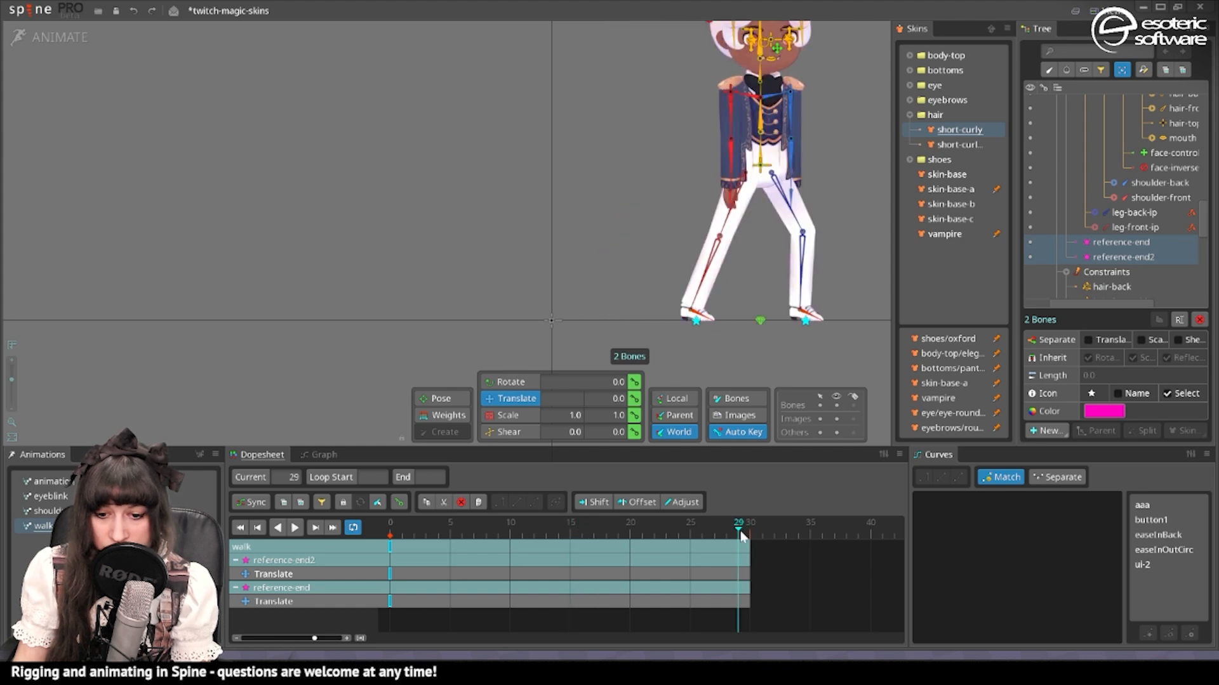
pyautogui.click(571, 523)
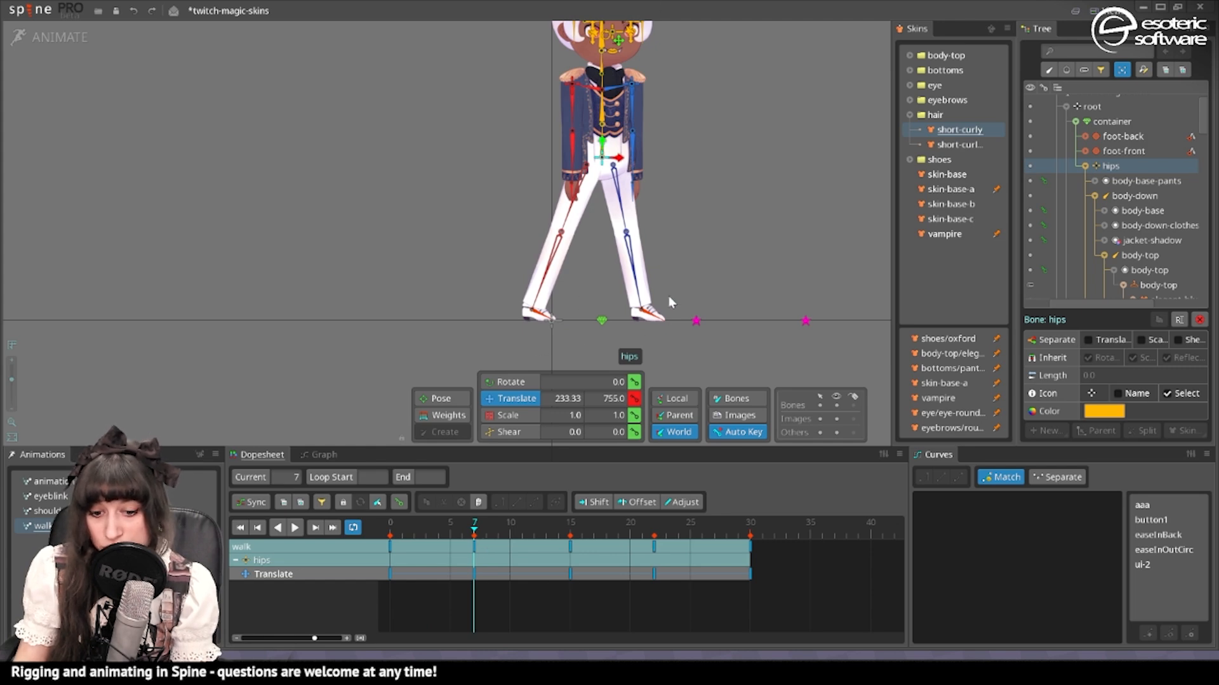
# Step: Select foot-back and paste its copied pose as a key at frame 15
pyautogui.click(1123, 136)
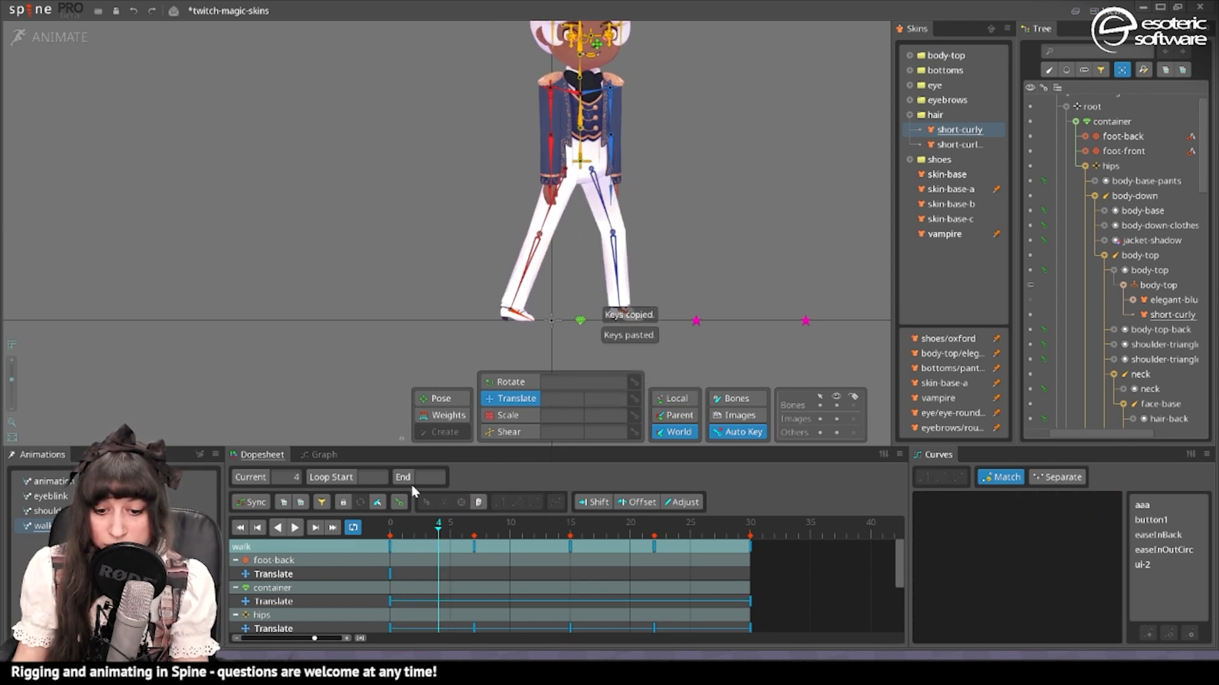
pyautogui.click(1123, 136)
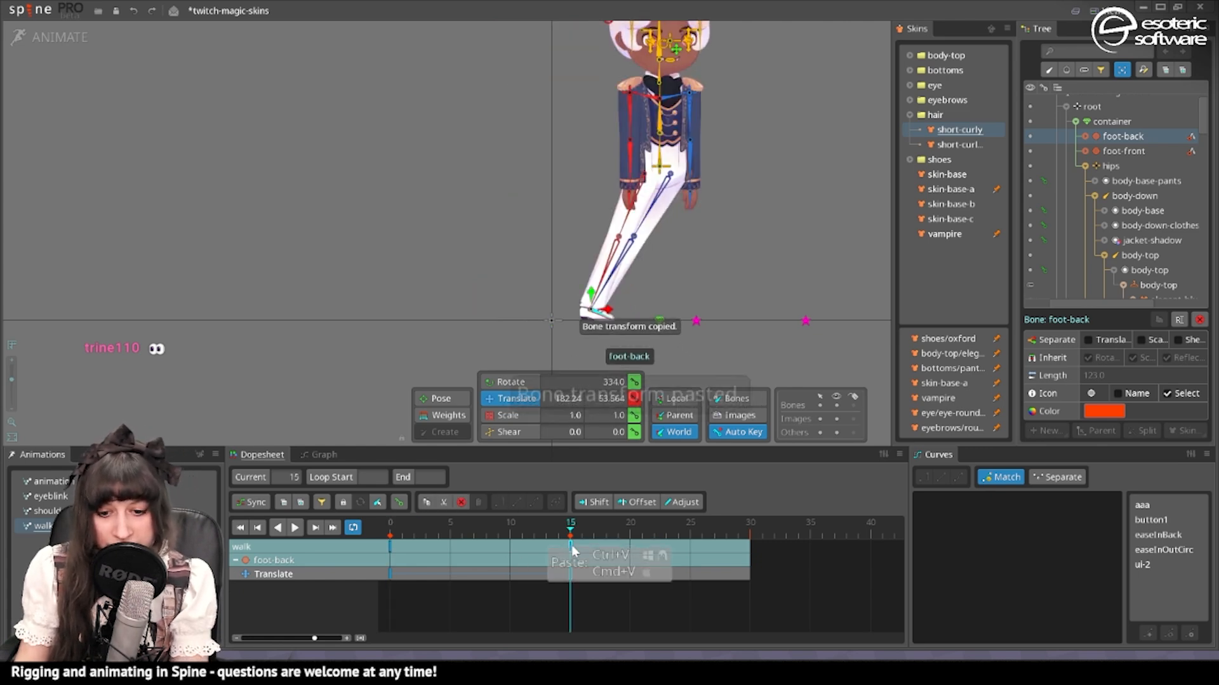
pyautogui.press('ctrl+v')
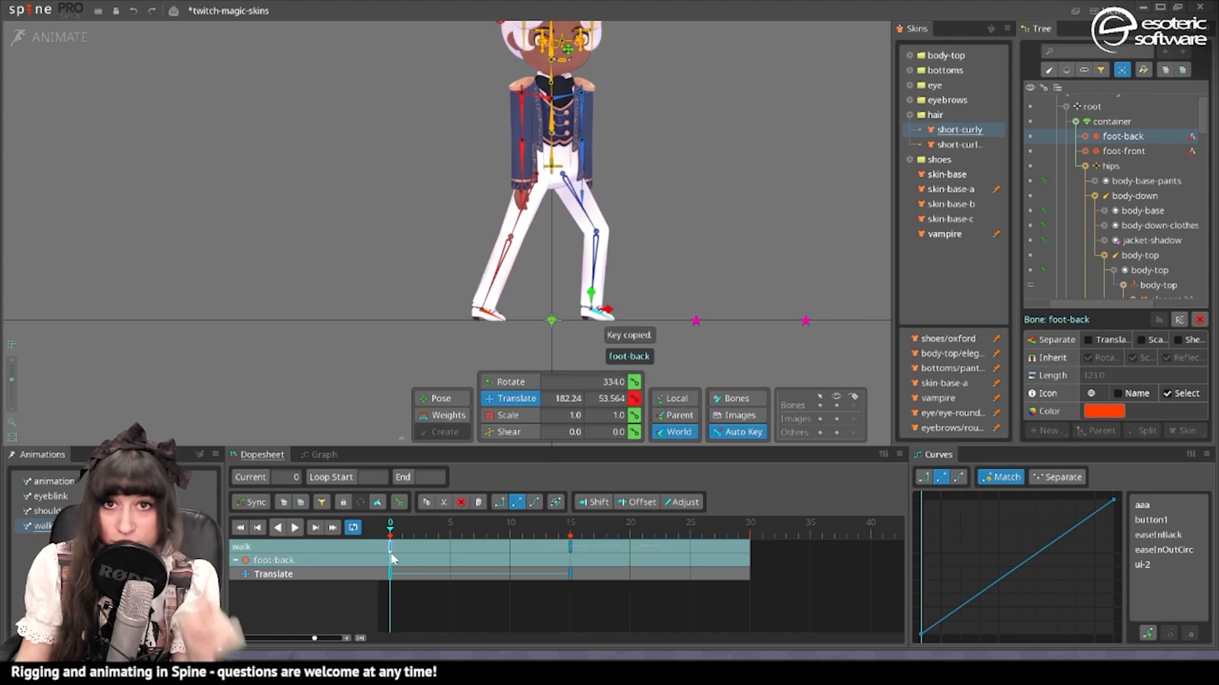
pyautogui.click(750, 535)
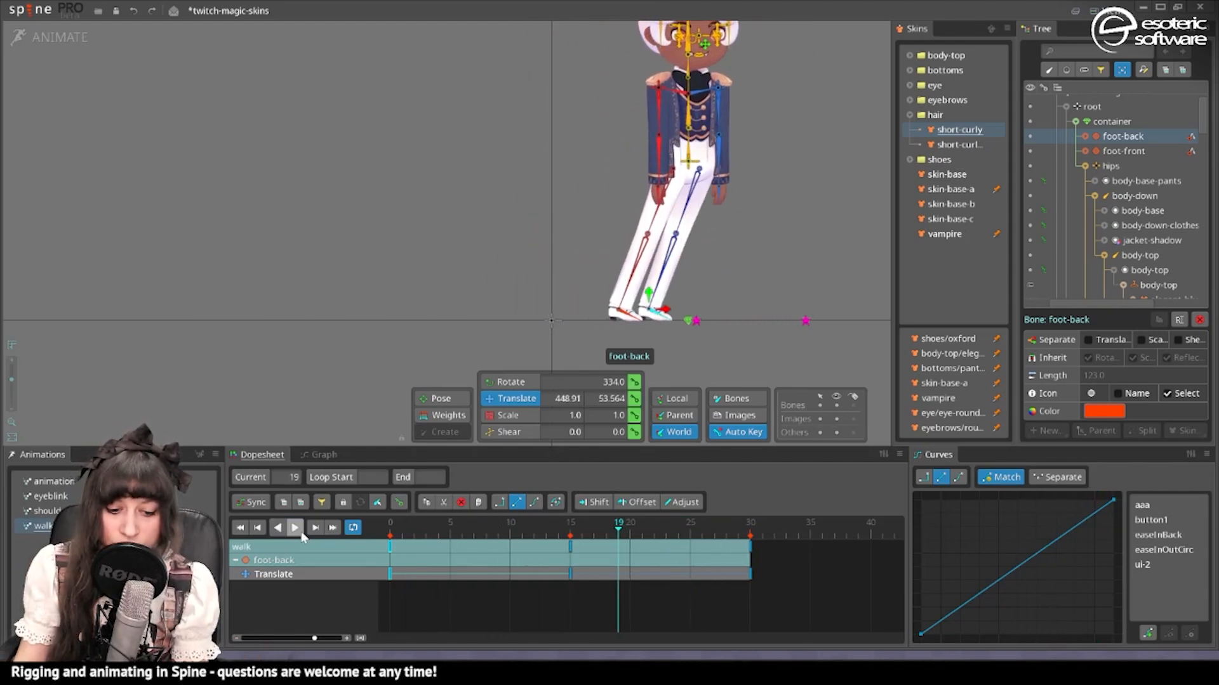
# Step: Play the walk and scrub through the second half to check the step
pyautogui.click(294, 527)
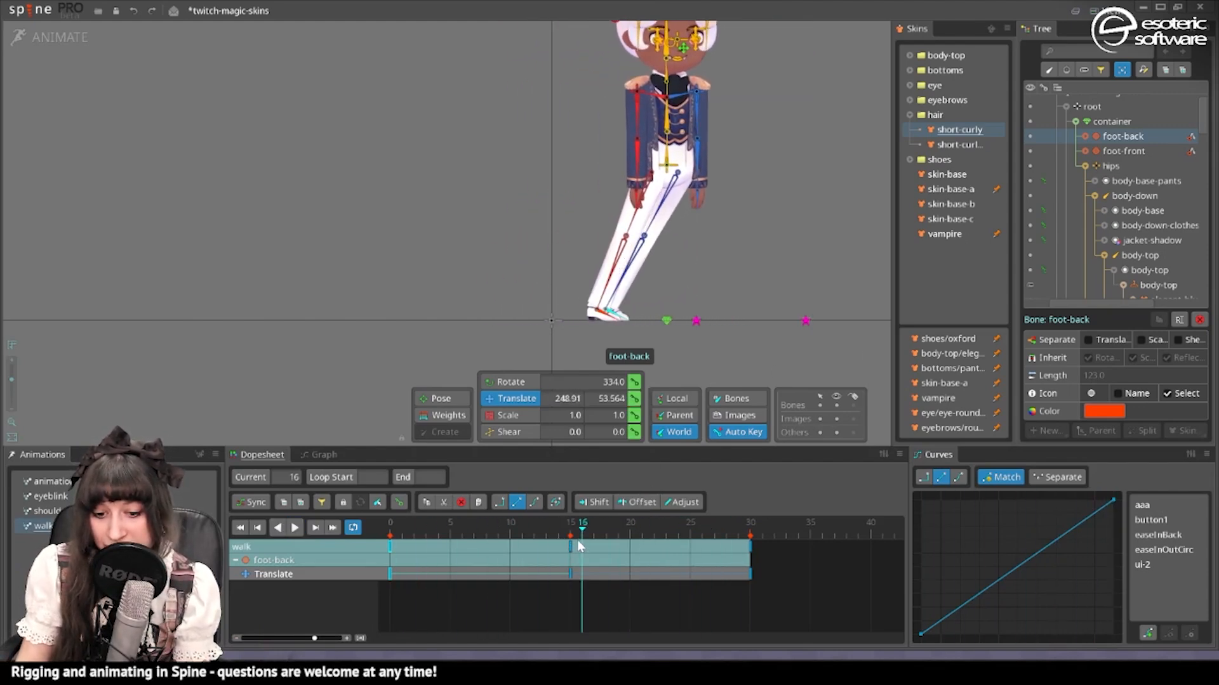
pyautogui.click(629, 534)
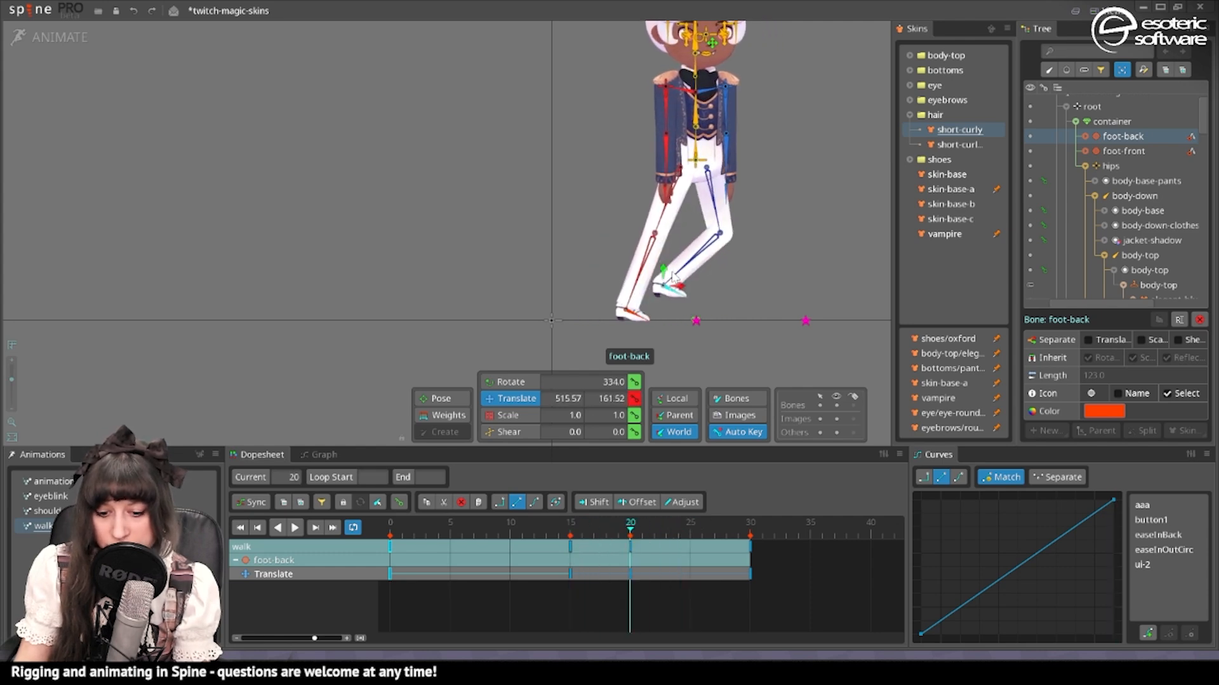
pyautogui.click(295, 528)
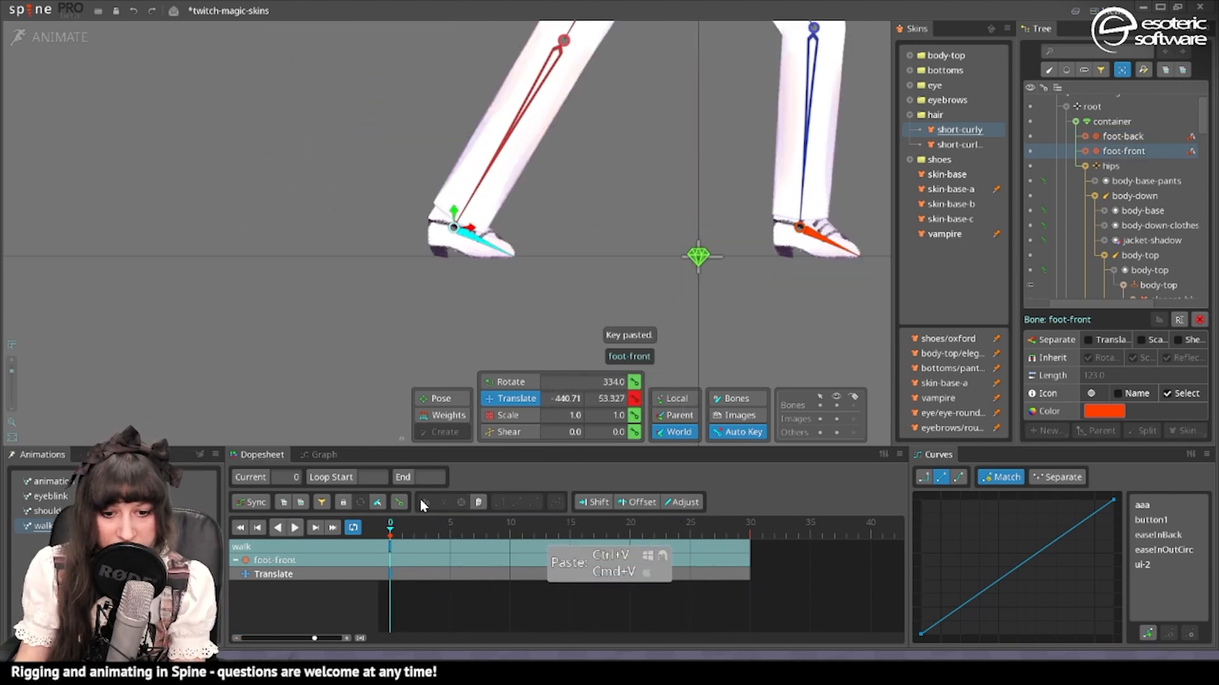
# Step: Go to frame 0 on the timeline to paste the front foot's starting key
pyautogui.click(533, 535)
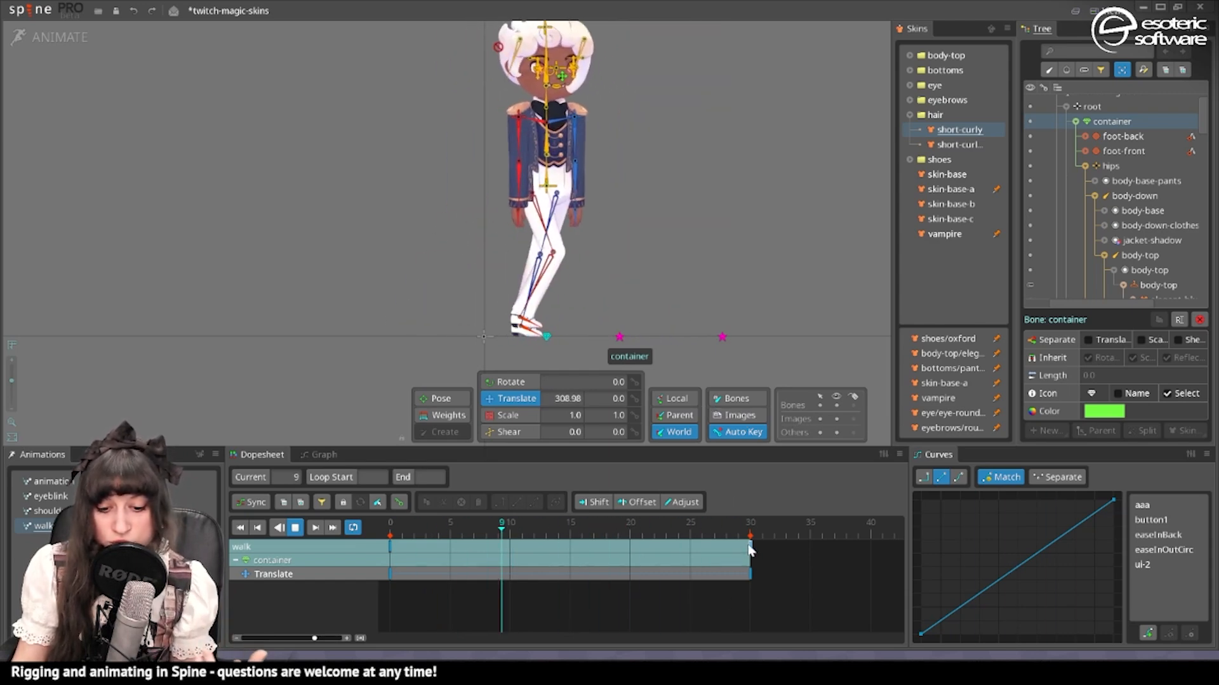
# Step: Delete the reference-end and reference-end2 bones and confirm the deletion
pyautogui.click(520, 535)
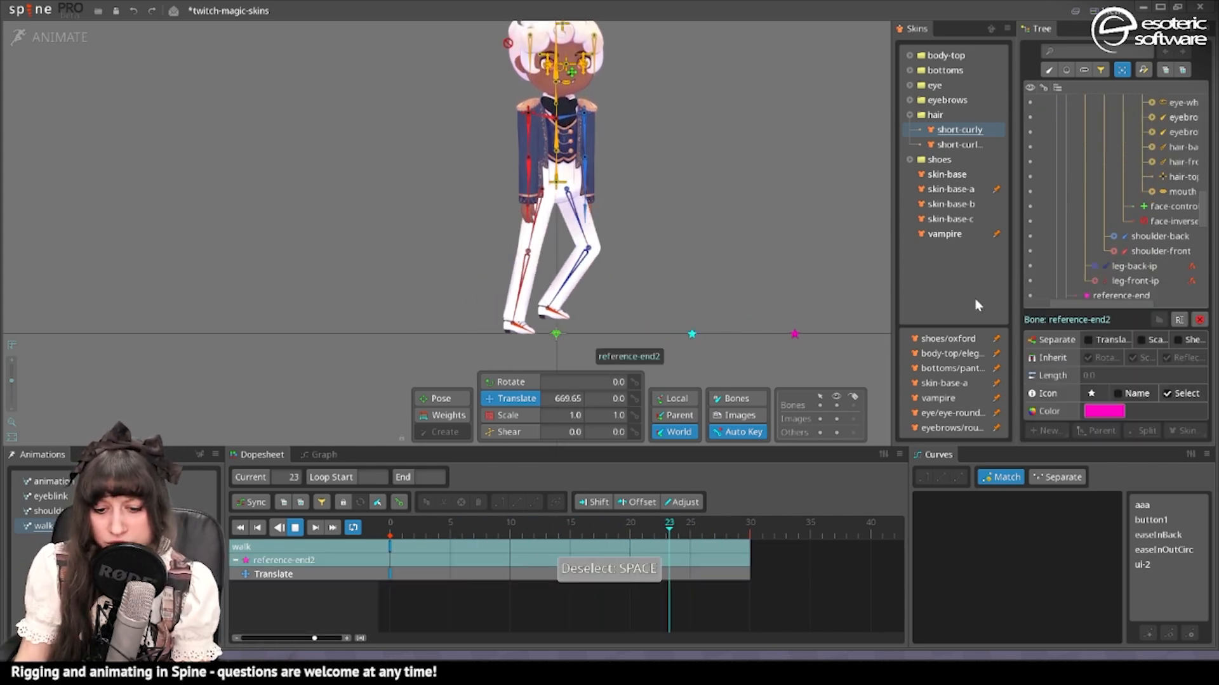
pyautogui.press('Delete')
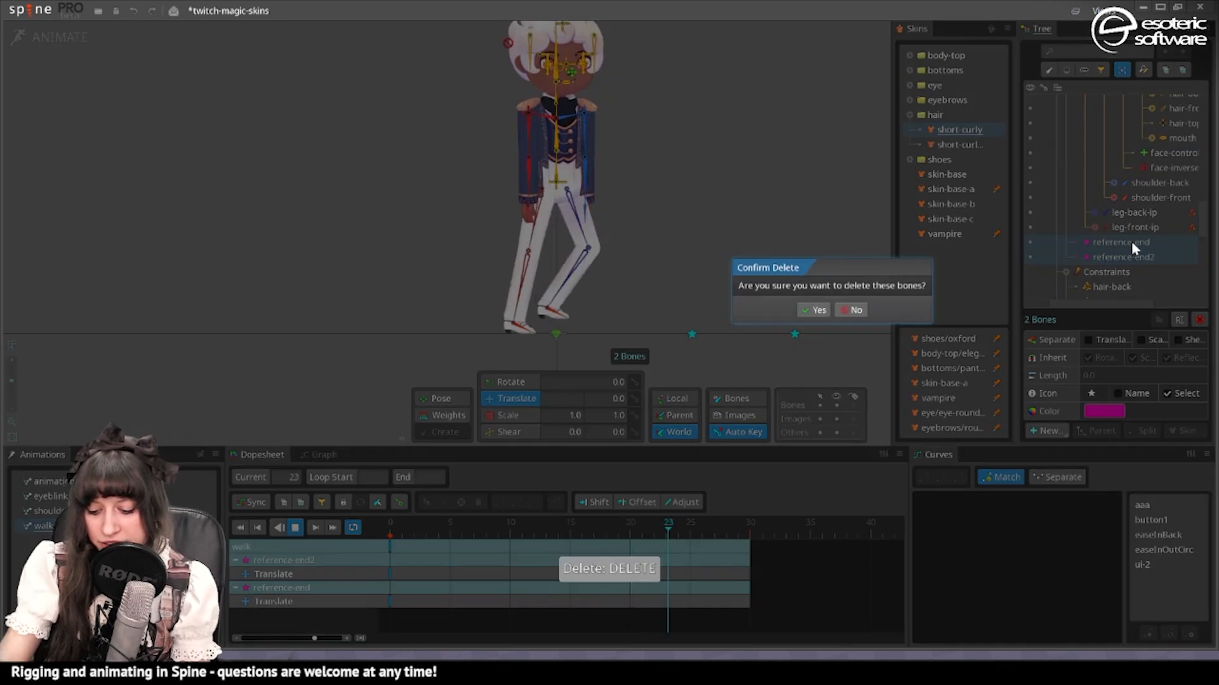
pyautogui.click(813, 310)
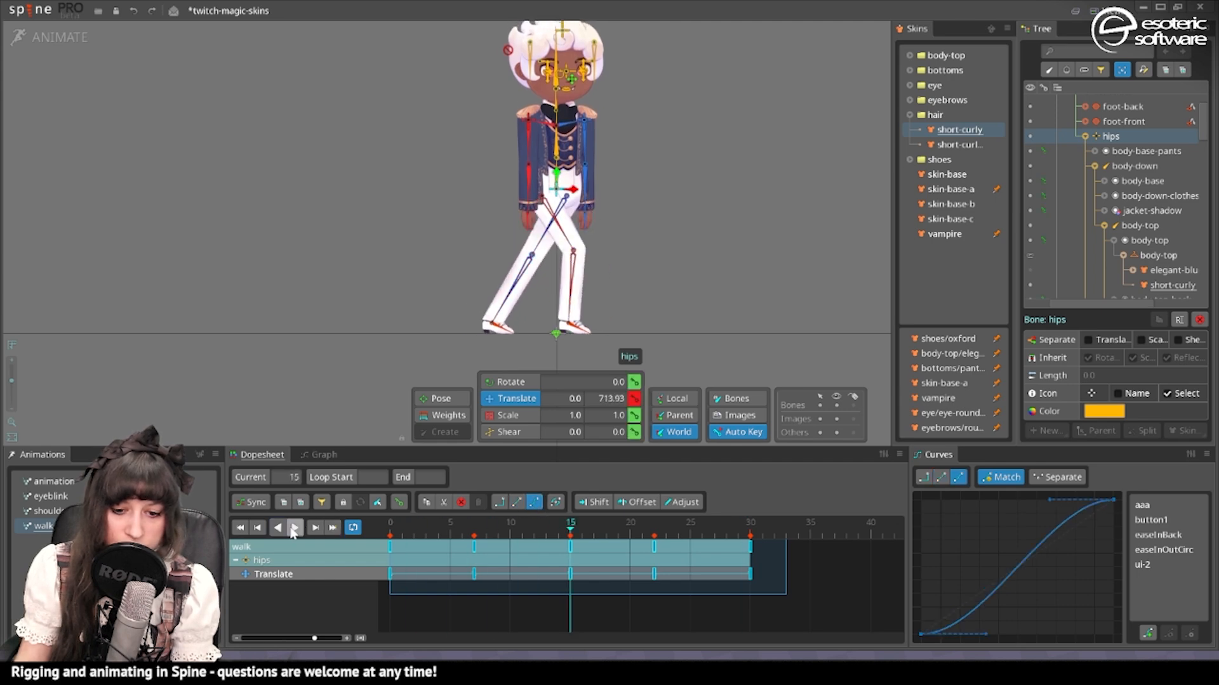
# Step: Play the walk and drag the hips' curve handle into an ease-in/out shape
pyautogui.click(296, 527)
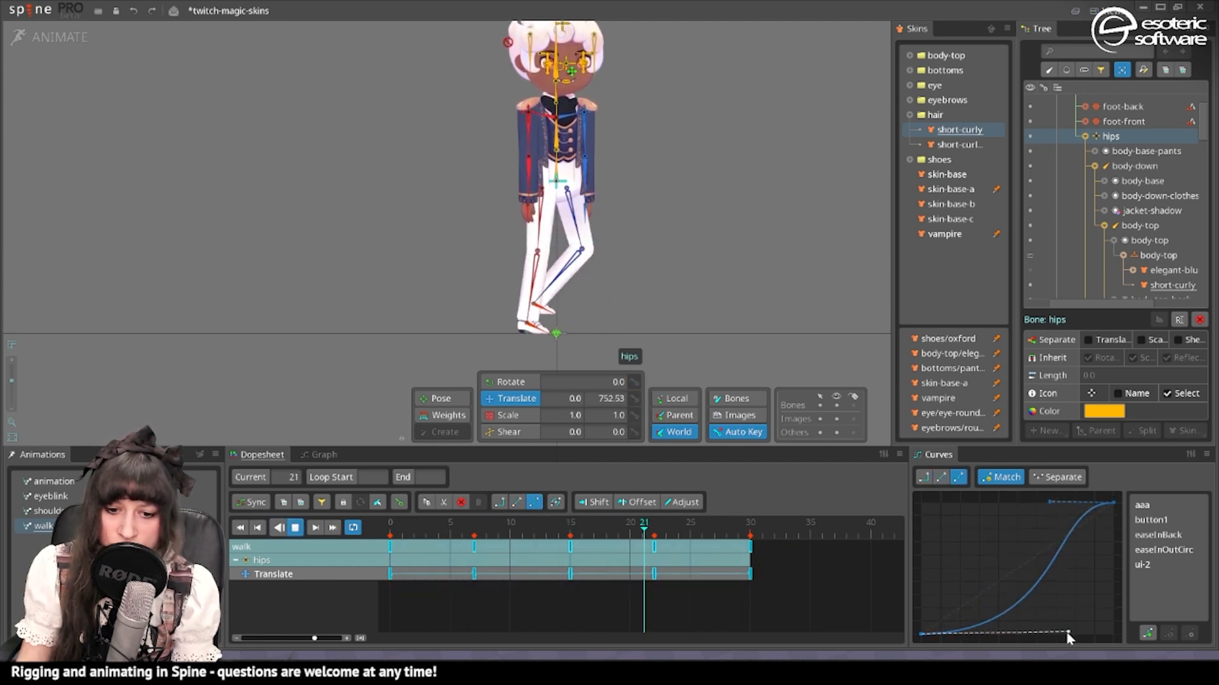
pyautogui.moveTo(1069, 636); pyautogui.dragTo(1076, 633)
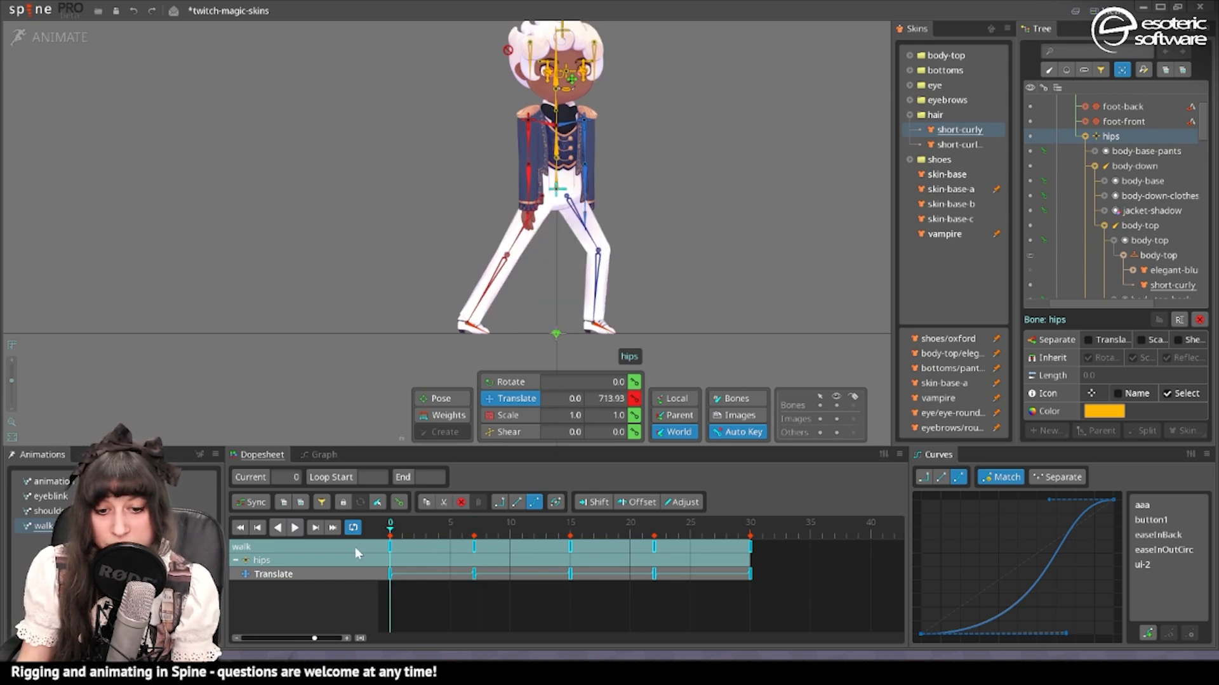
pyautogui.click(595, 536)
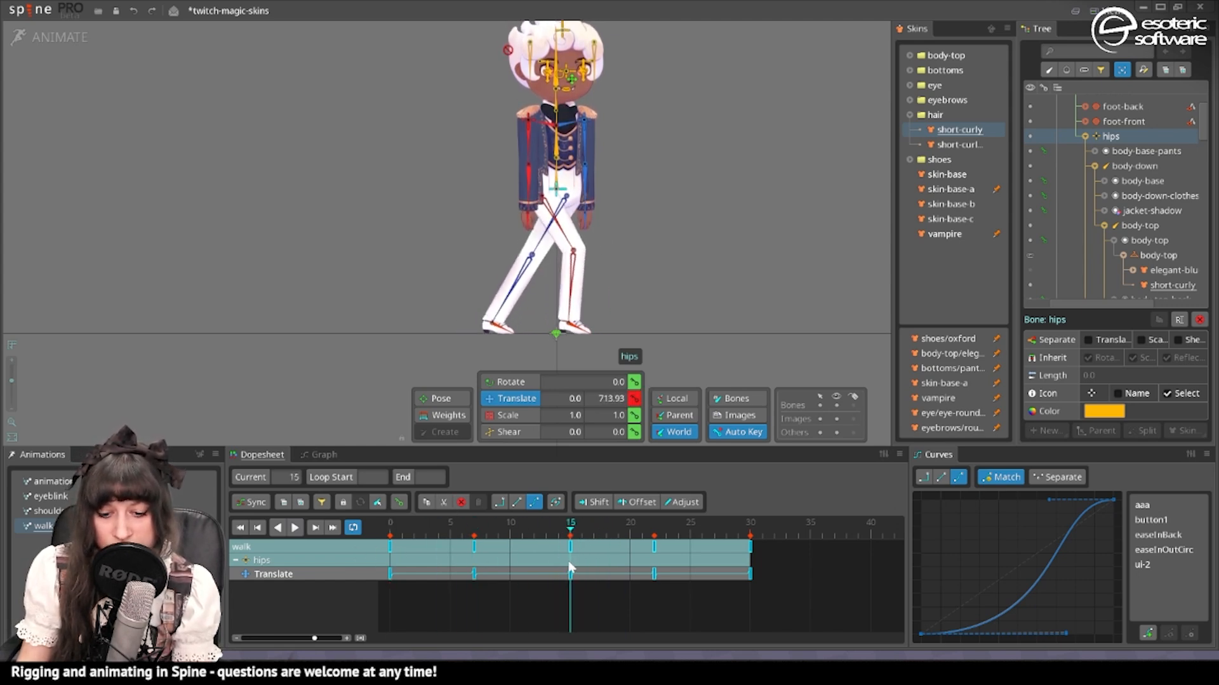
pyautogui.click(389, 522)
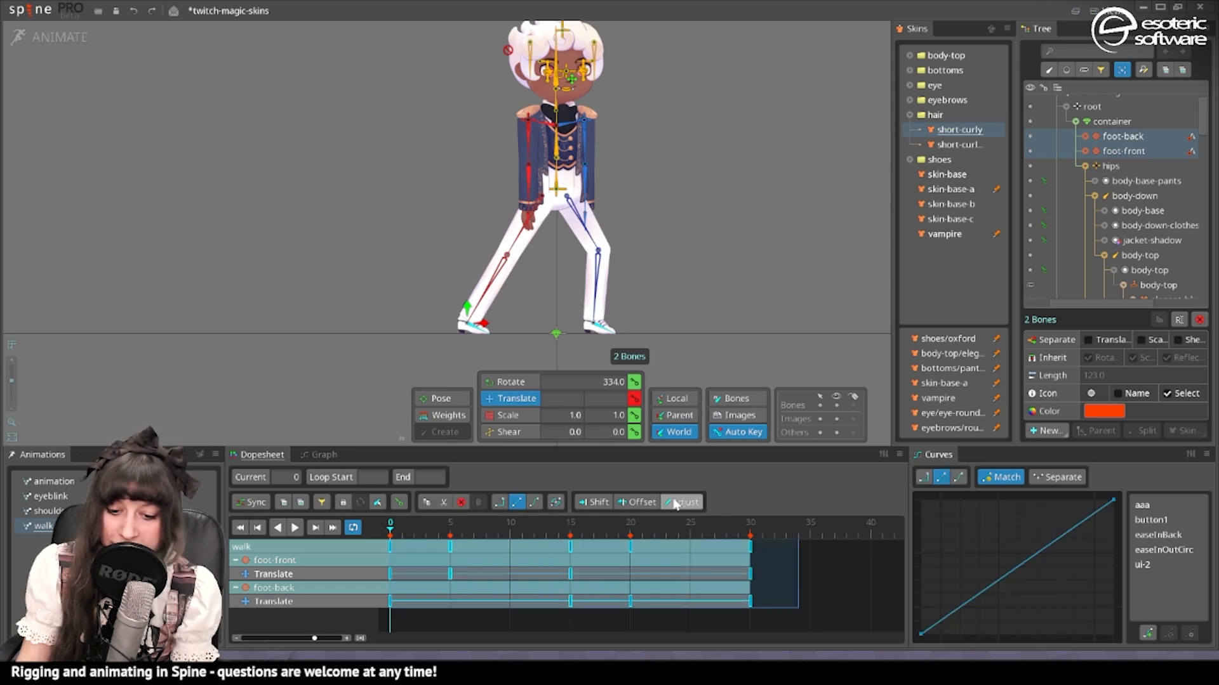
# Step: Enable Adjust on both foot bones and play the walk loop to review foot travel
pyautogui.click(682, 502)
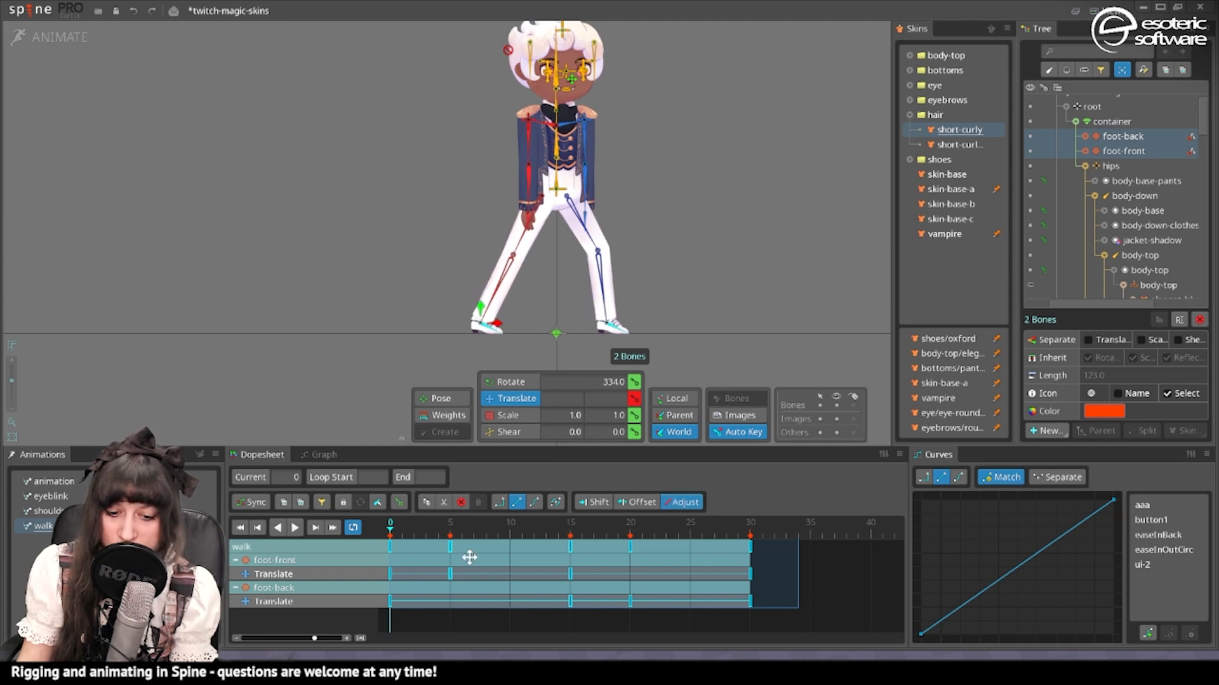
pyautogui.click(294, 528)
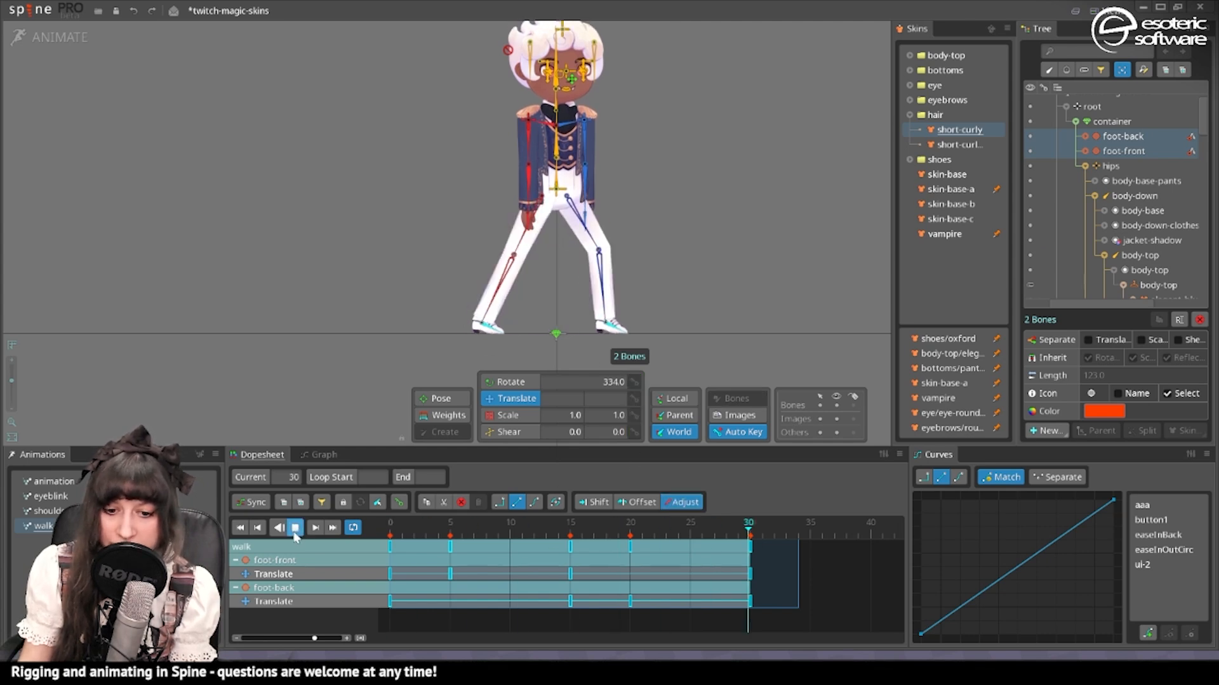
pyautogui.click(277, 527)
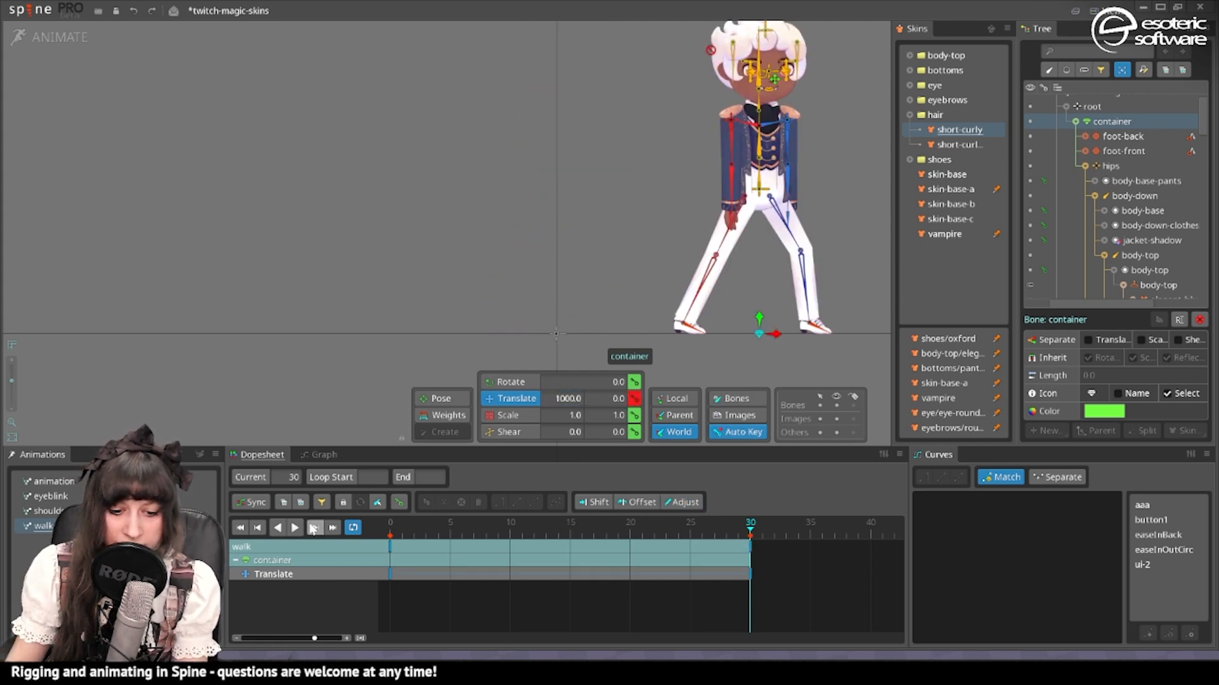
pyautogui.click(295, 528)
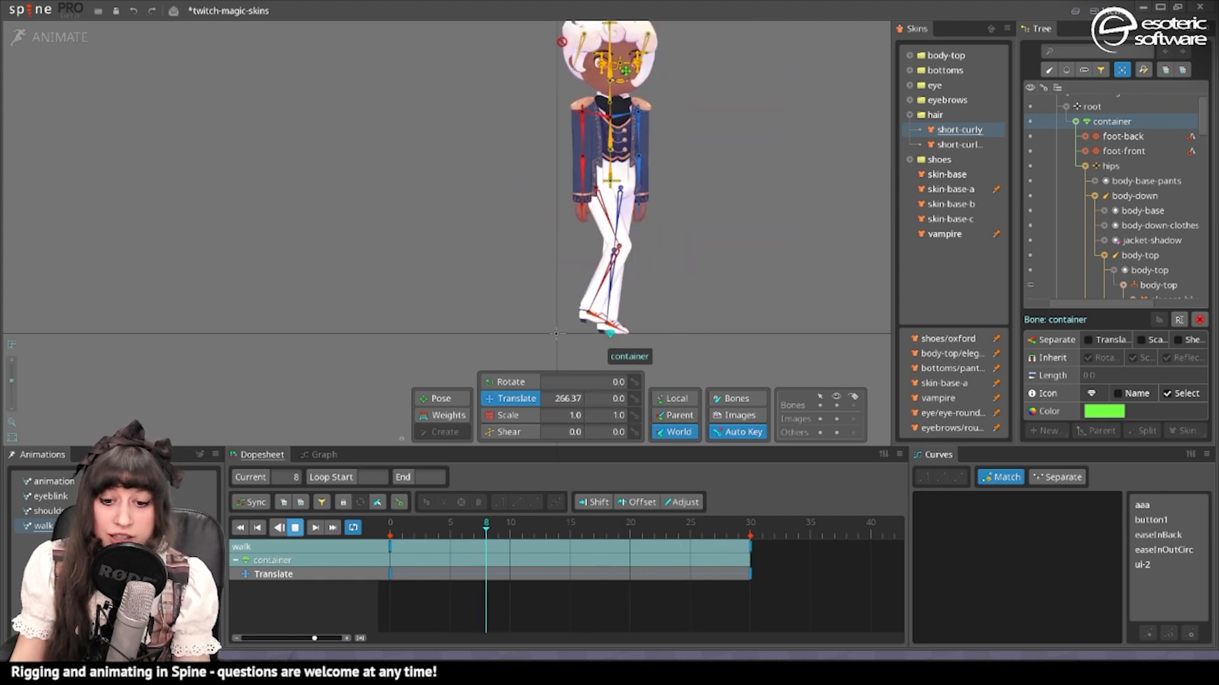
pyautogui.moveTo(314, 528)
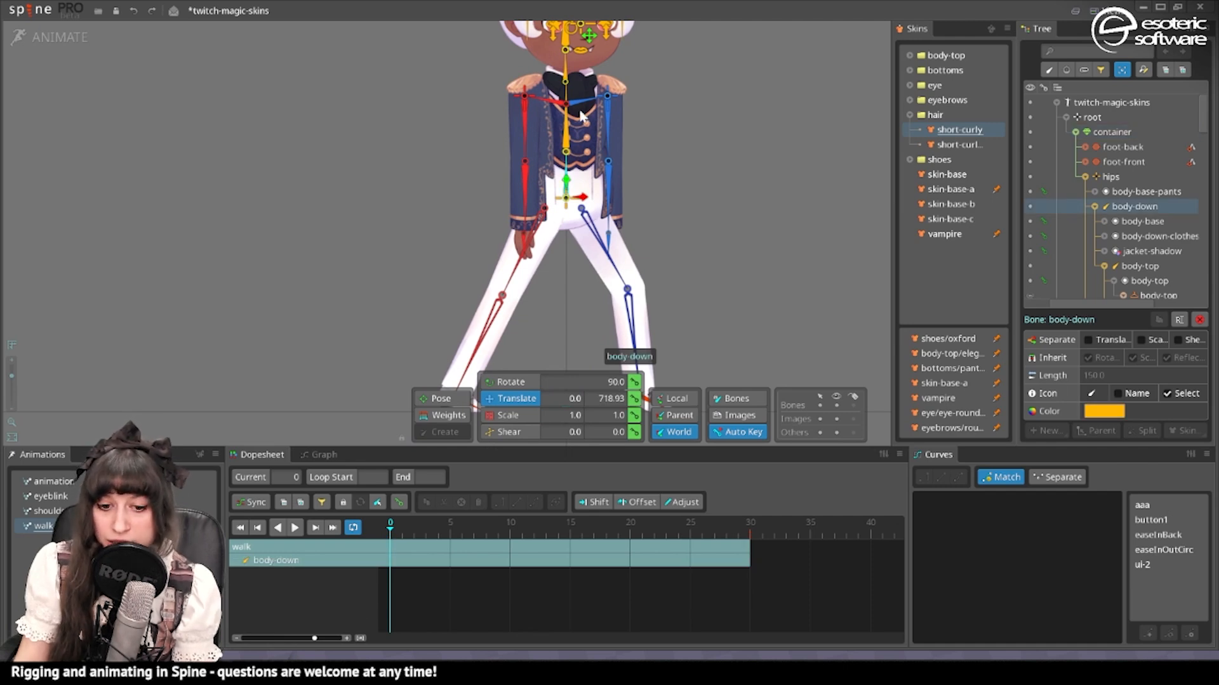
pyautogui.moveTo(571, 134)
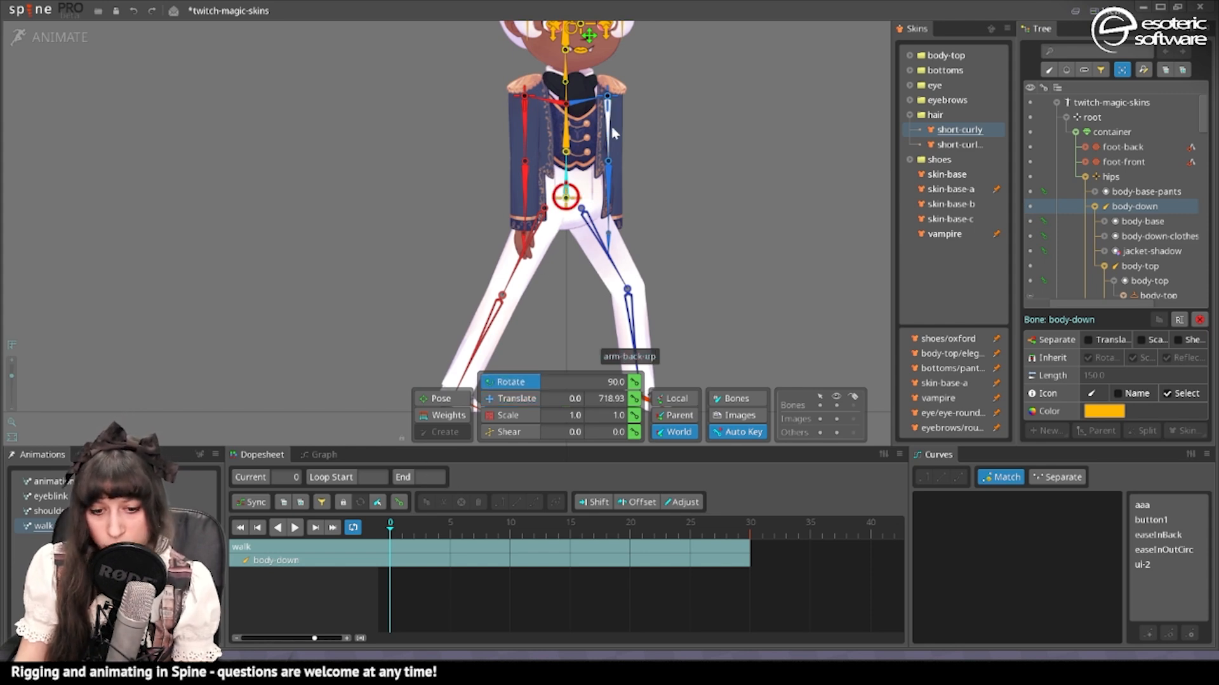
pyautogui.moveTo(568, 138)
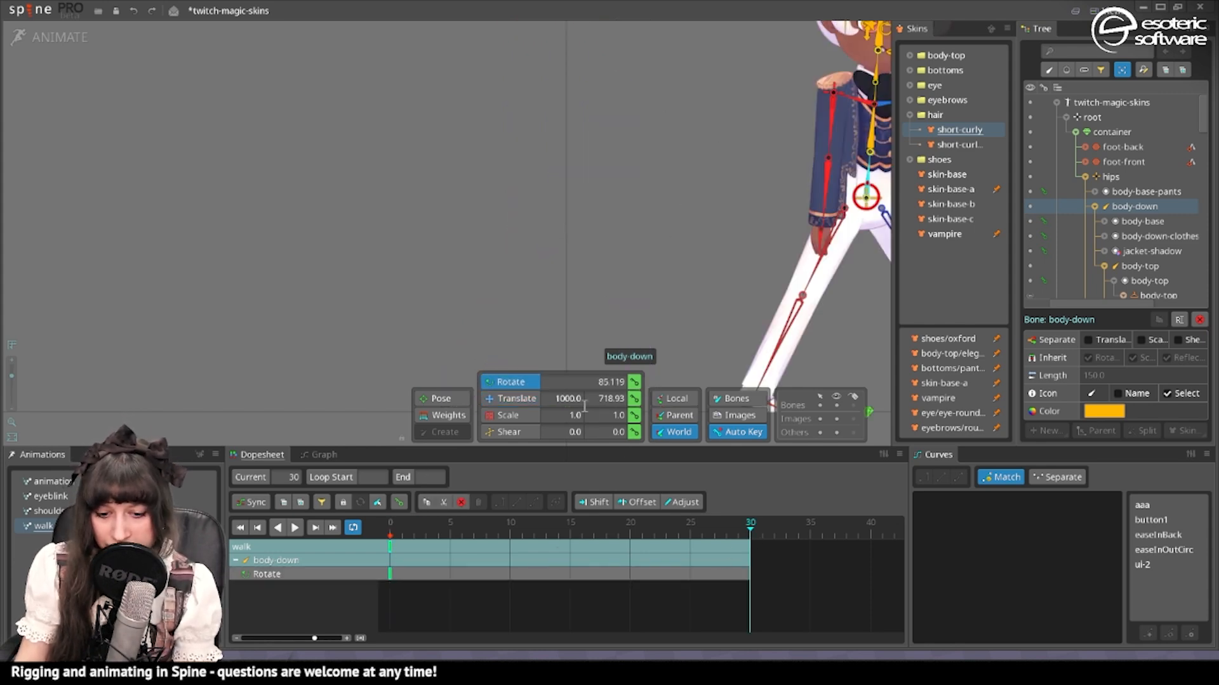
# Step: Key a different body-down rotation at frame 15, mid-cycle
pyautogui.click(570, 534)
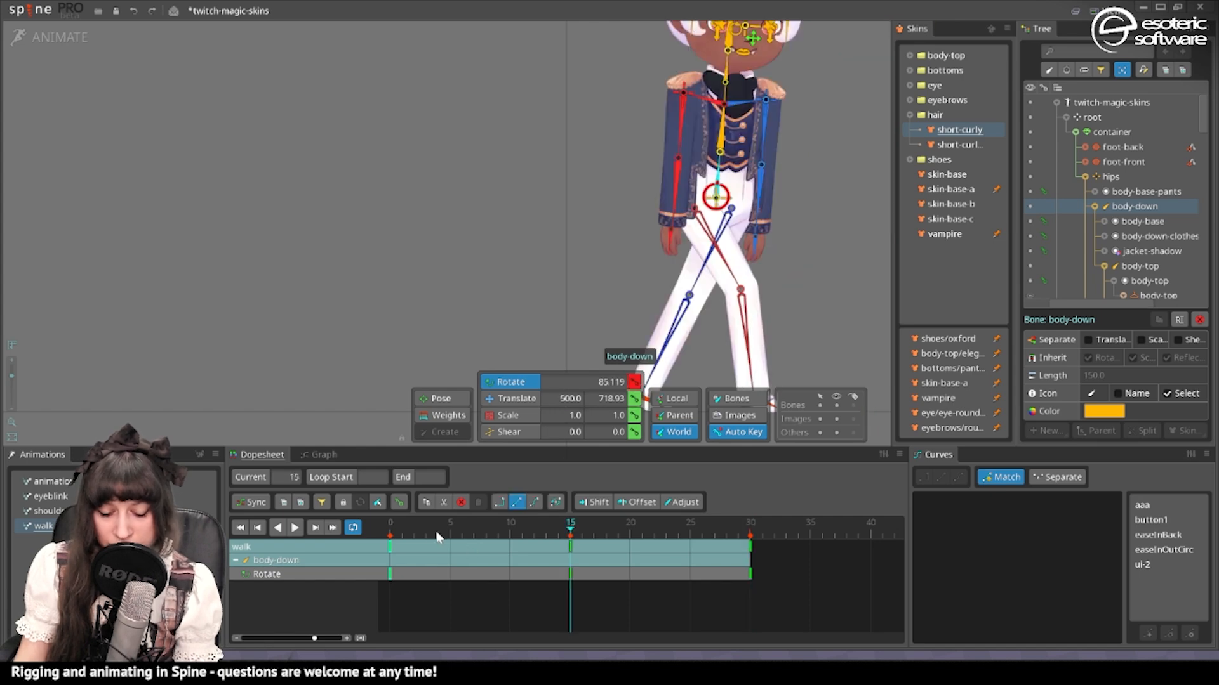
pyautogui.click(449, 536)
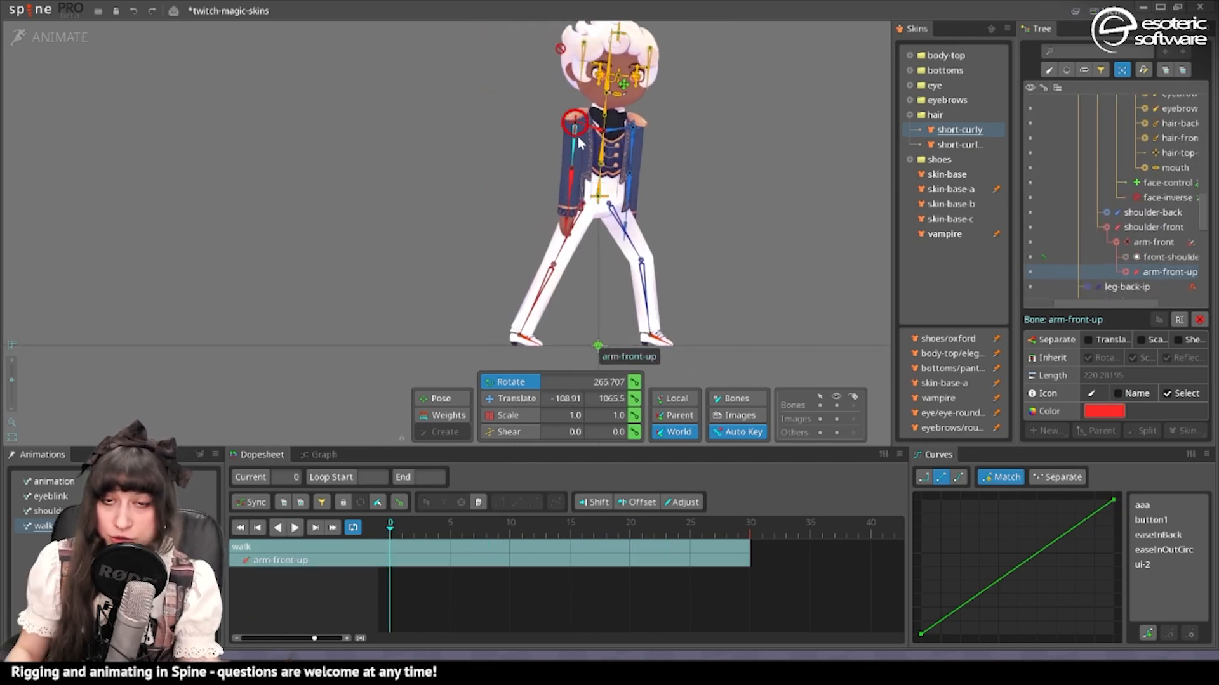
# Step: Select every key in the walk and apply the ease-in-out curve preset
pyautogui.scroll(-3)
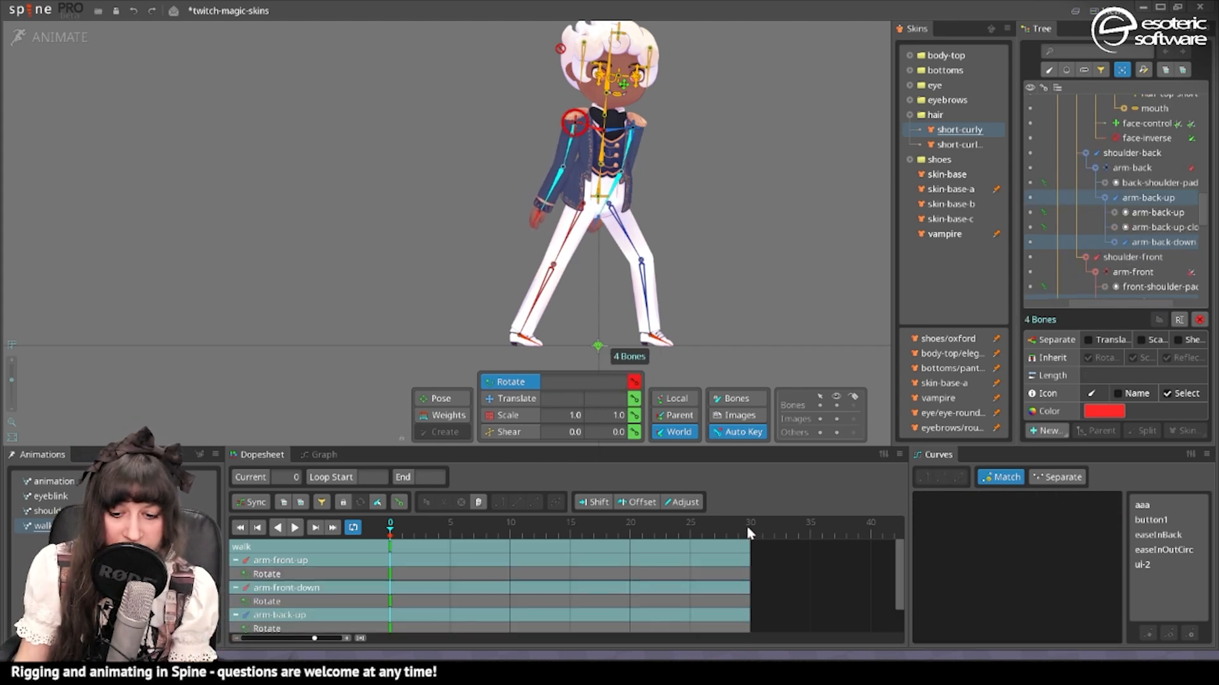
pyautogui.click(749, 522)
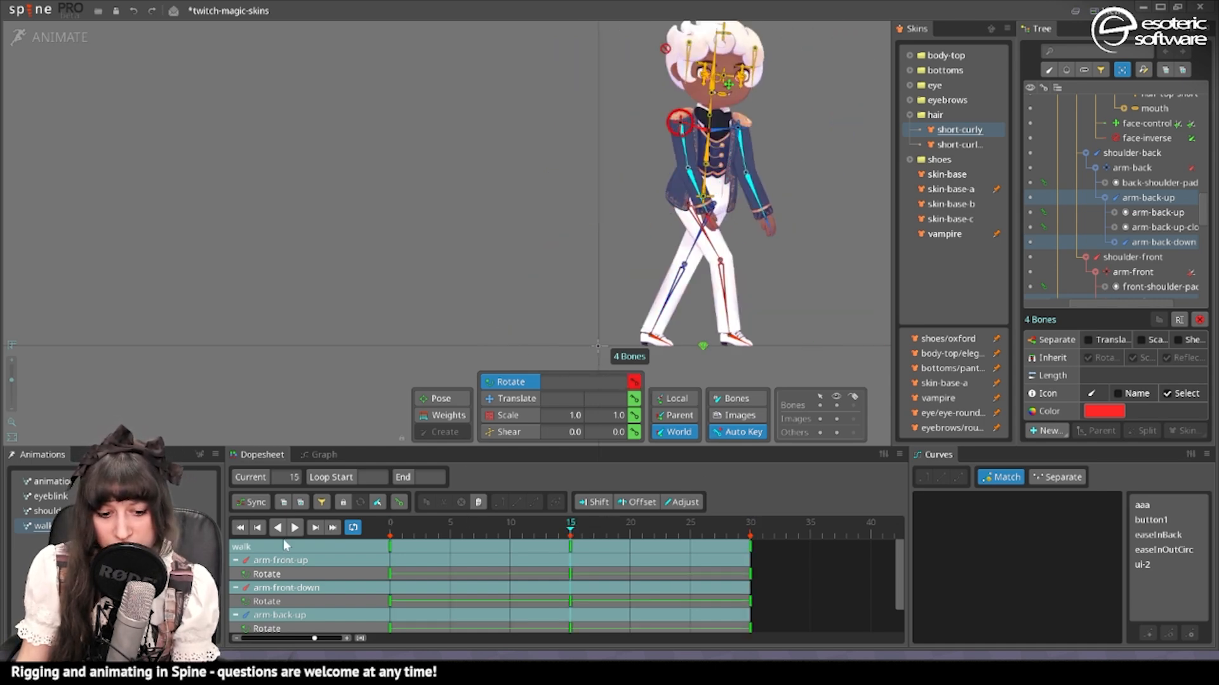
pyautogui.click(295, 528)
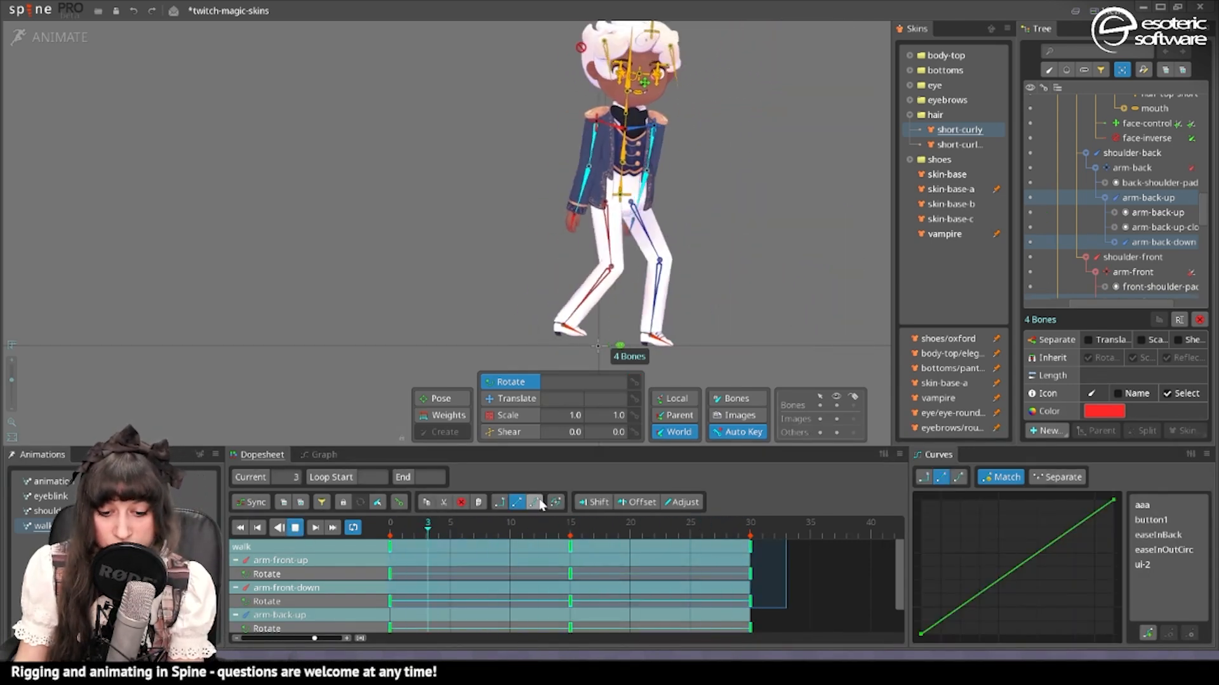
pyautogui.click(315, 527)
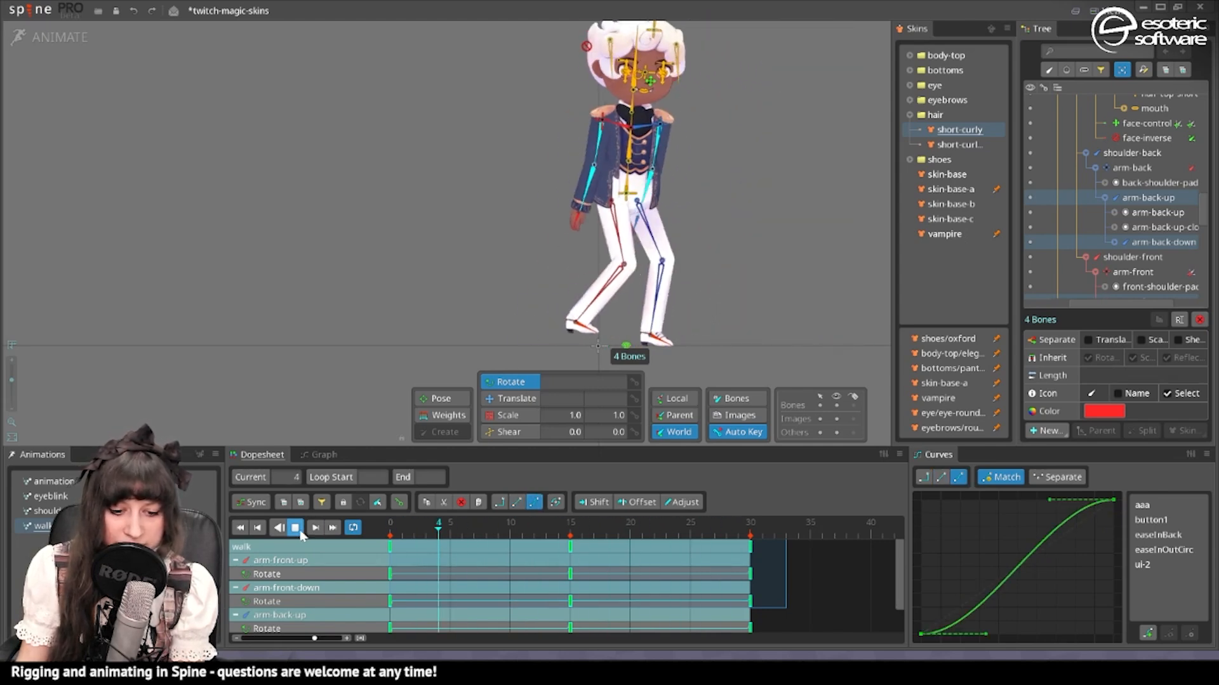
# Step: Offset arm-front-down and arm-back-down rotation keys two frames later, to frames 2 and 17
pyautogui.click(294, 528)
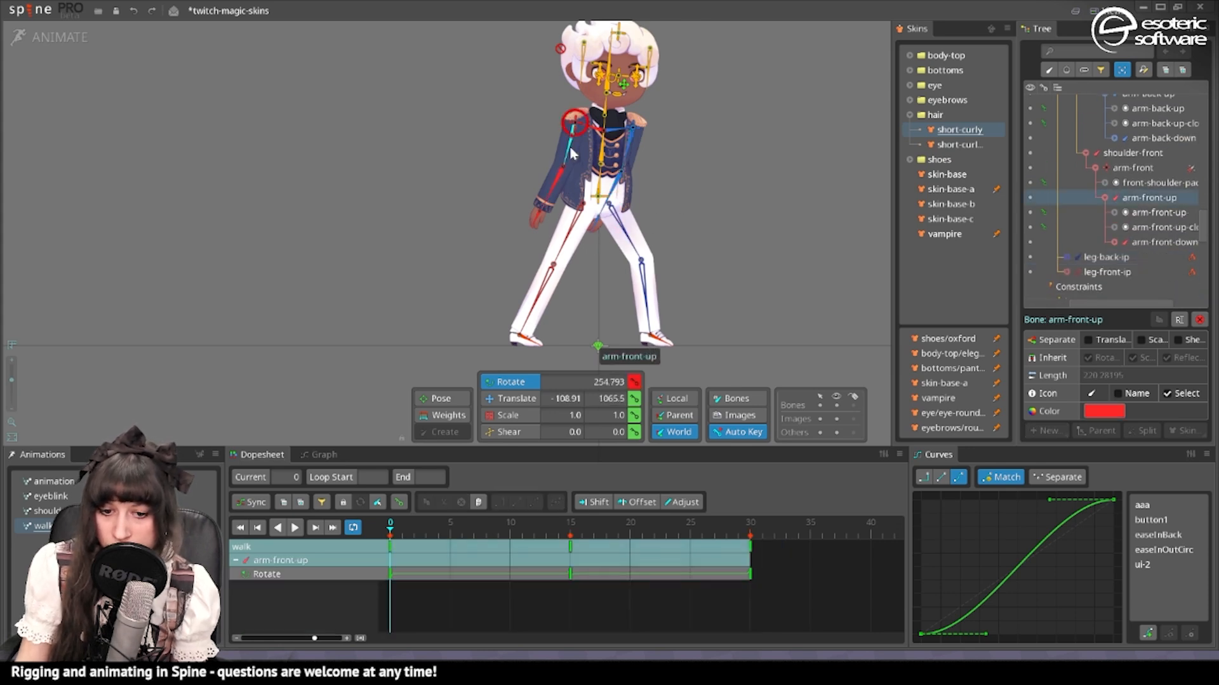
pyautogui.moveTo(550, 197)
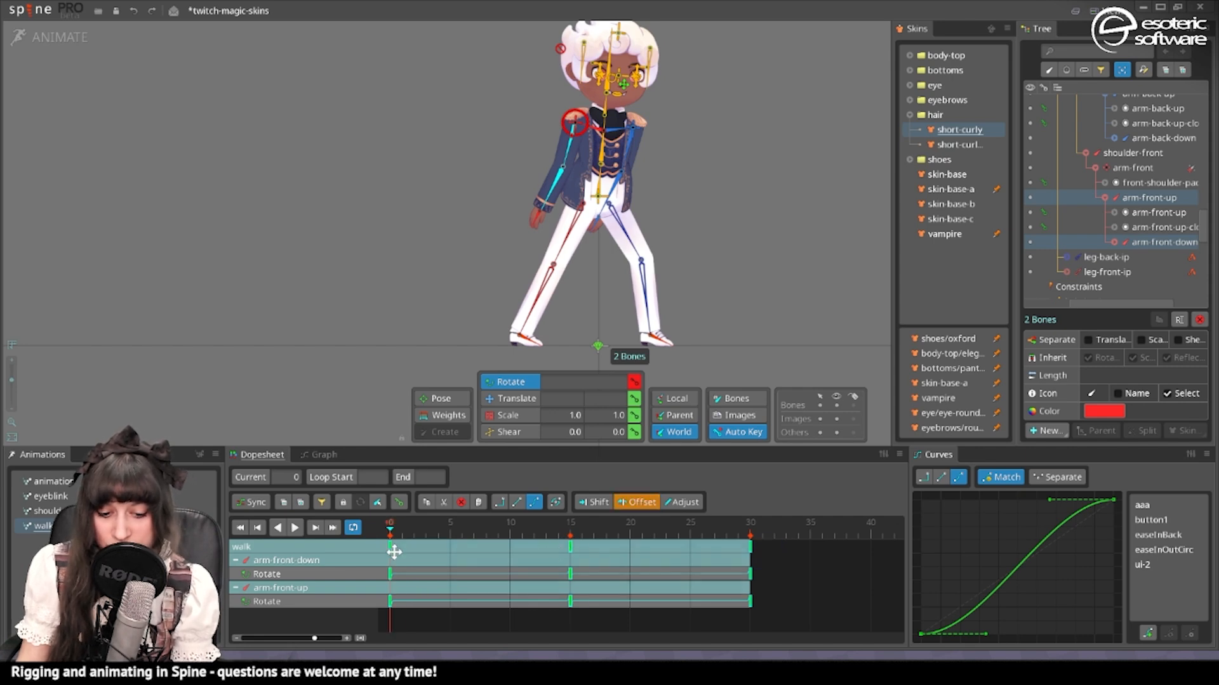
pyautogui.click(570, 537)
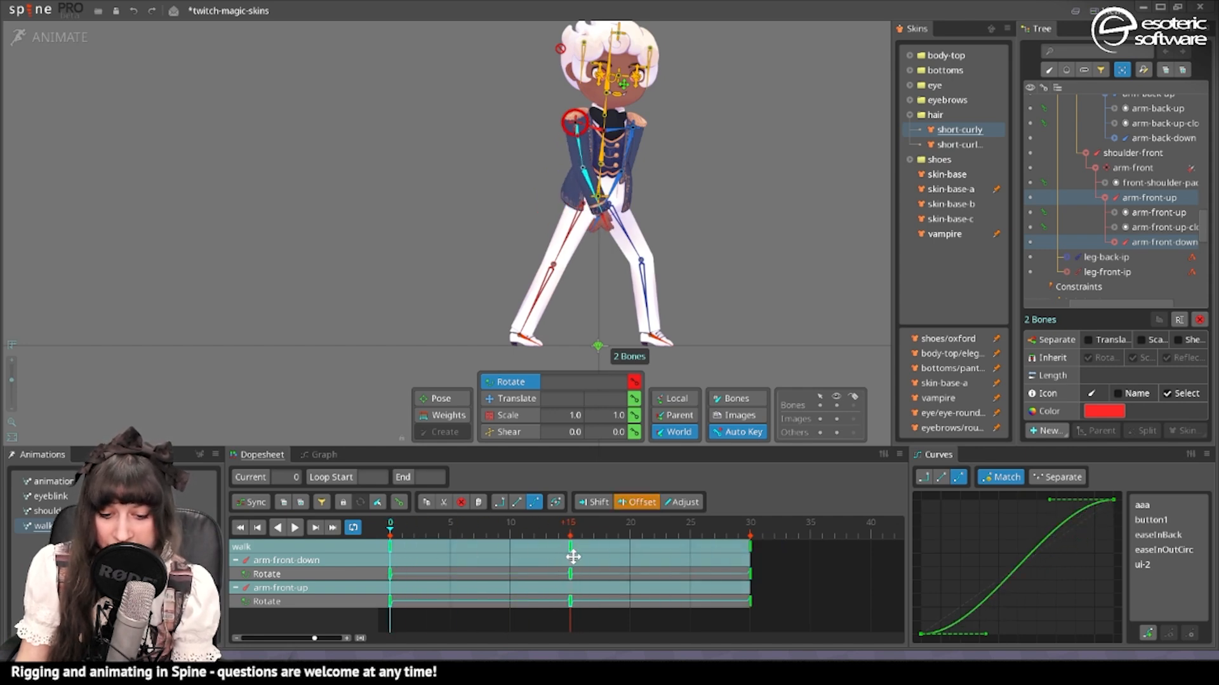
pyautogui.click(278, 527)
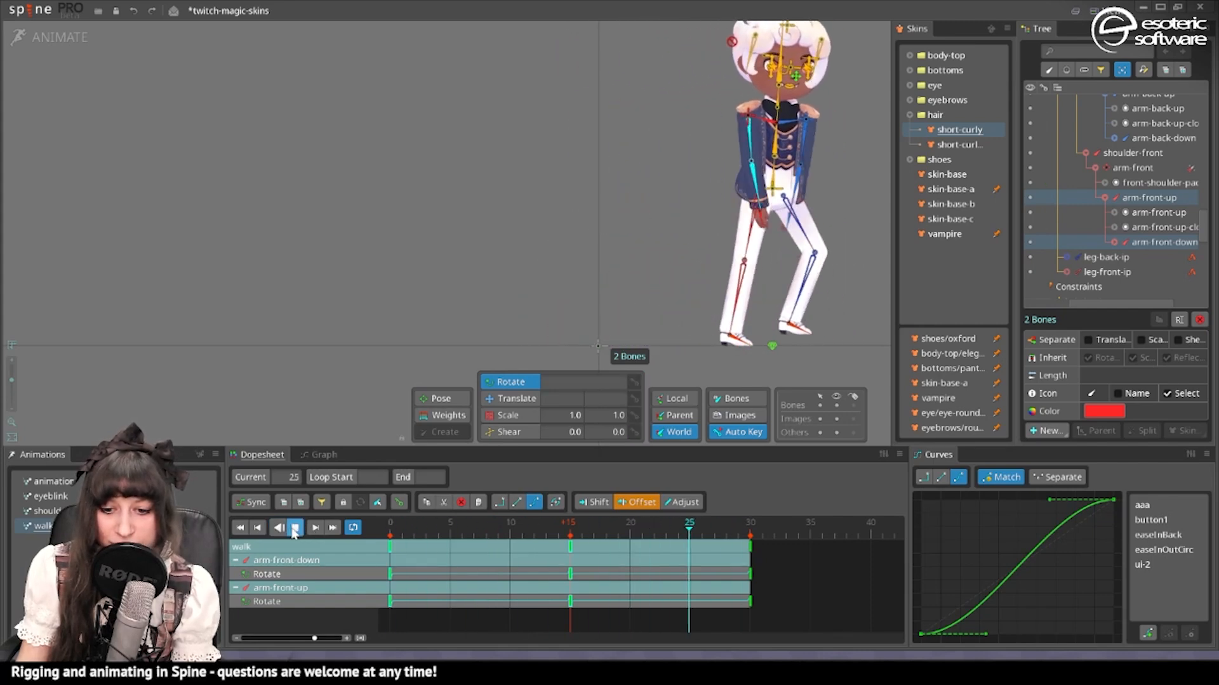
pyautogui.click(294, 527)
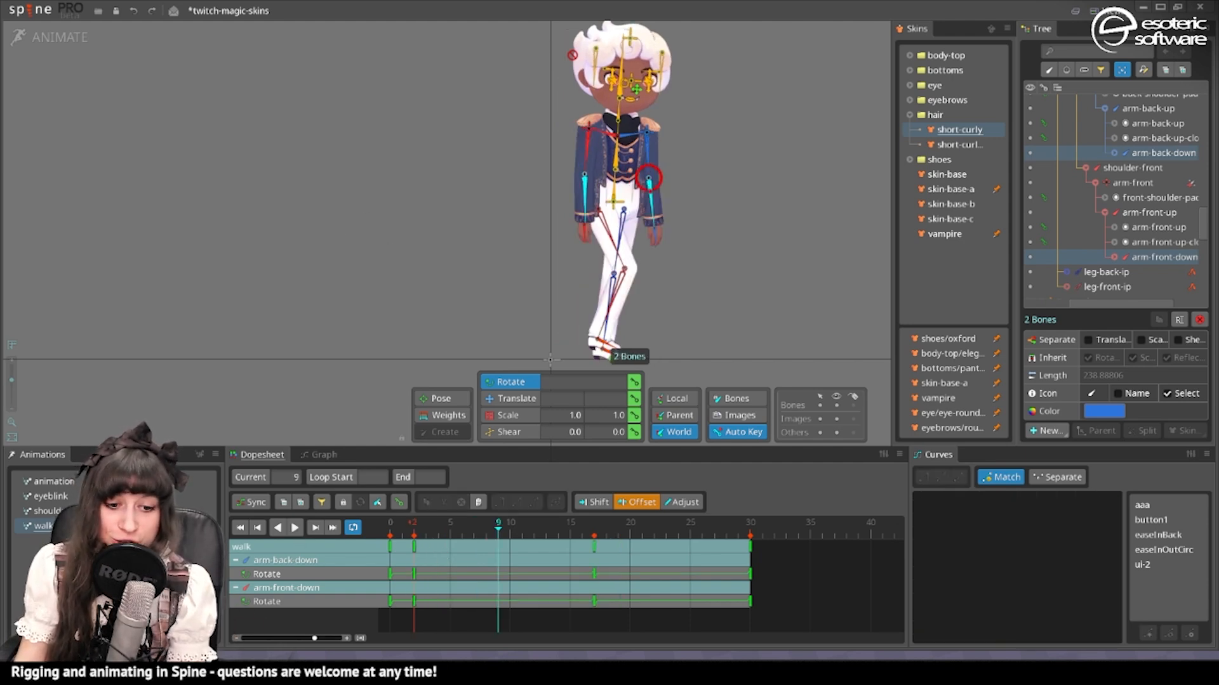
# Step: Key arm-front Translate at frame 0, then select the face-base bone
pyautogui.click(1154, 183)
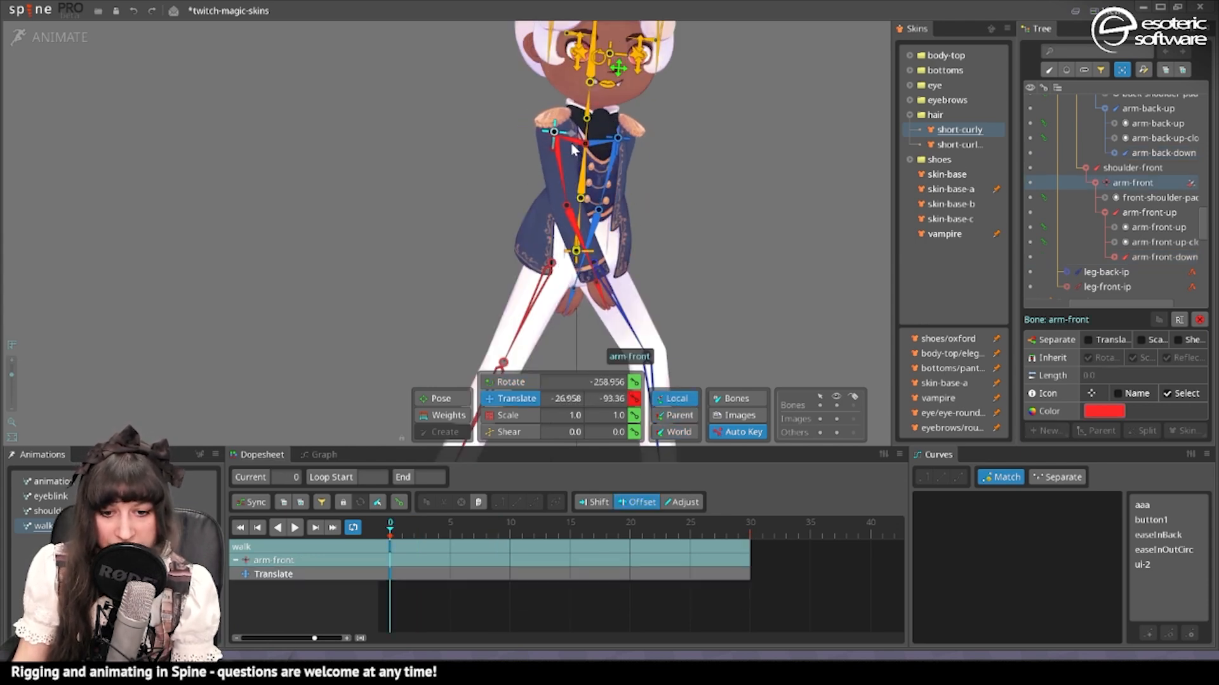
pyautogui.click(570, 536)
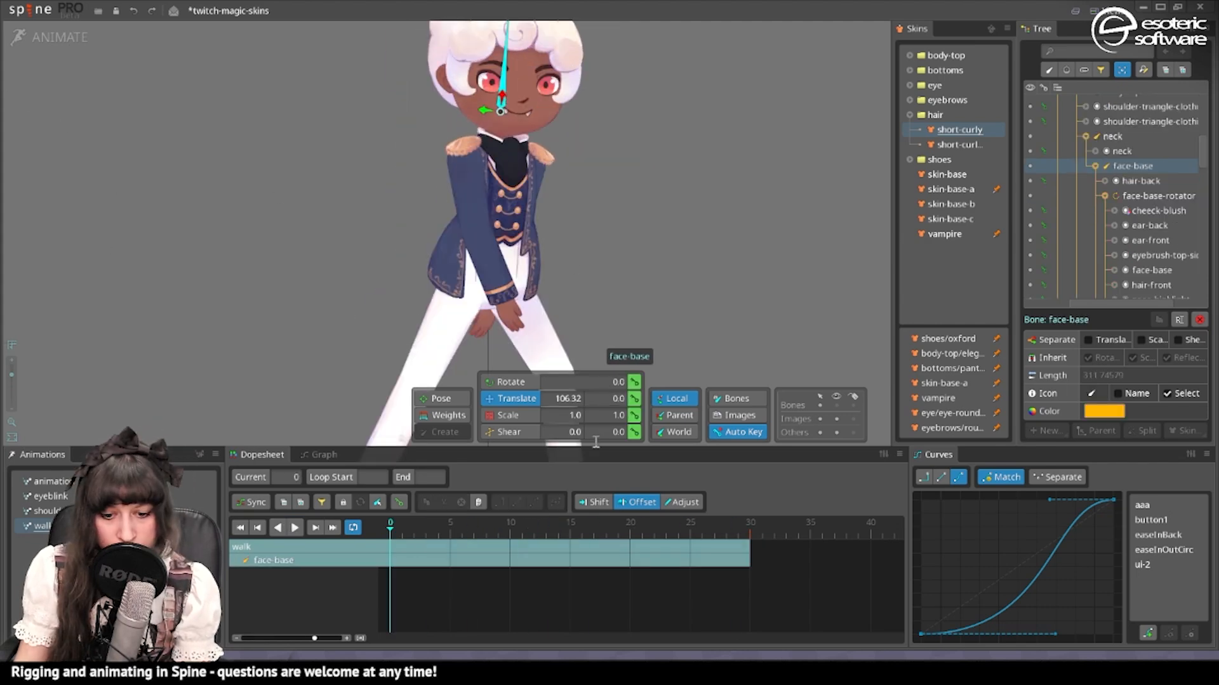
# Step: Key face-base Translate at frames 30 and 15 for the head bob
pyautogui.click(750, 536)
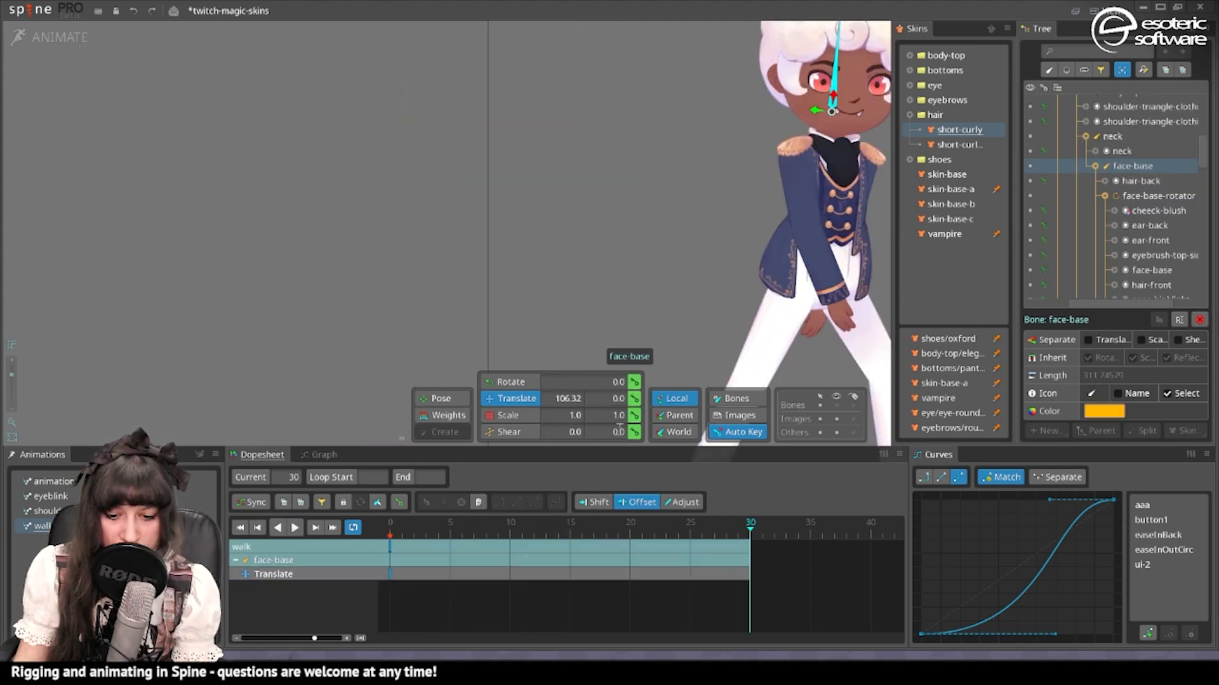
pyautogui.click(570, 534)
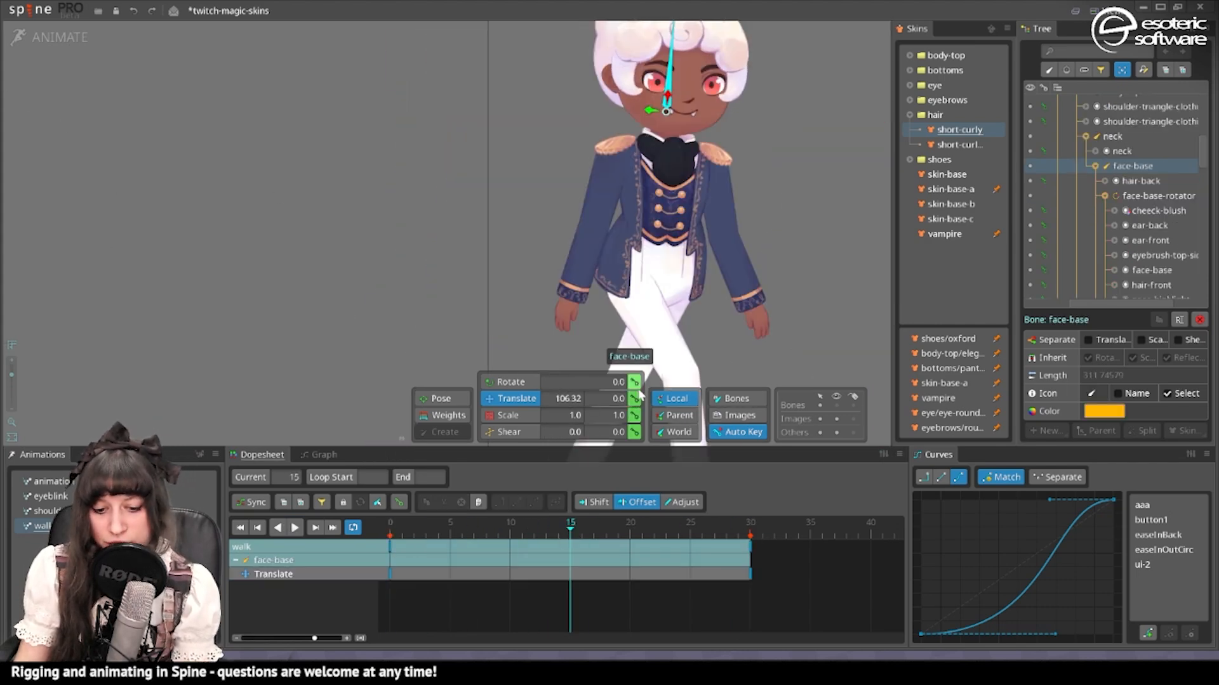
pyautogui.click(474, 535)
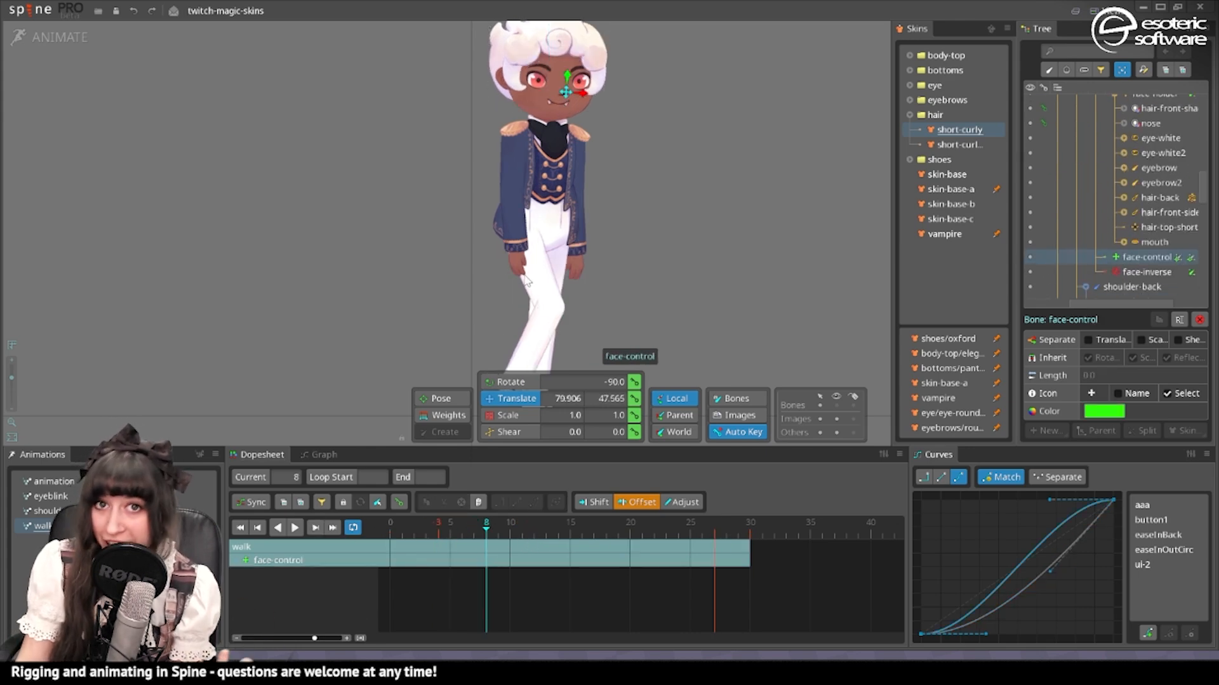
pyautogui.moveTo(695, 613)
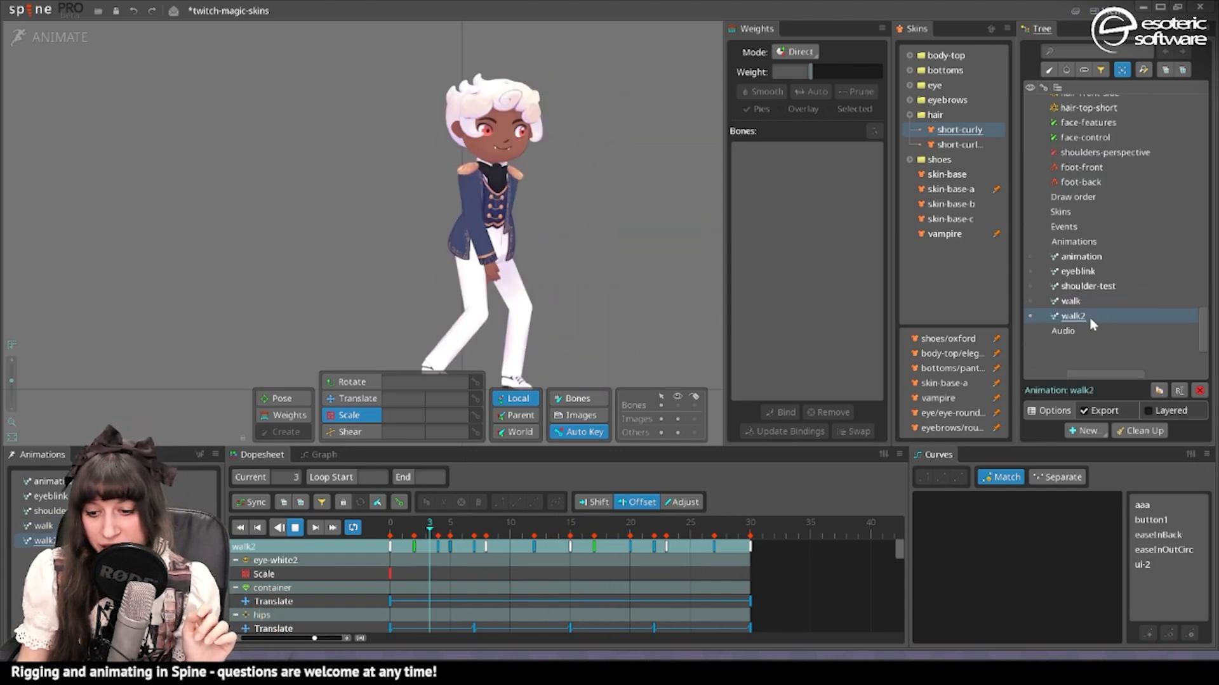
# Step: Rename the walk2 animation in the tree
pyautogui.doubleClick(1070, 316)
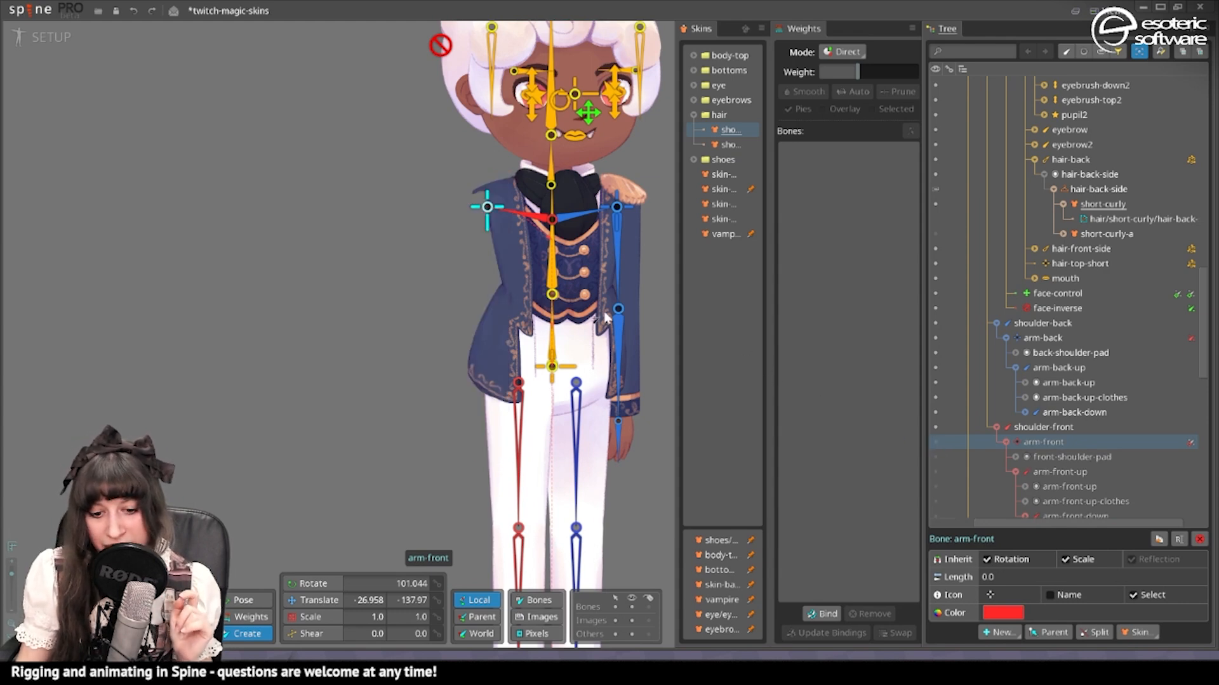
# Step: Draw bones from body-down named body-down-flap-r and body-down-l along the jacket flaps
pyautogui.click(1043, 337)
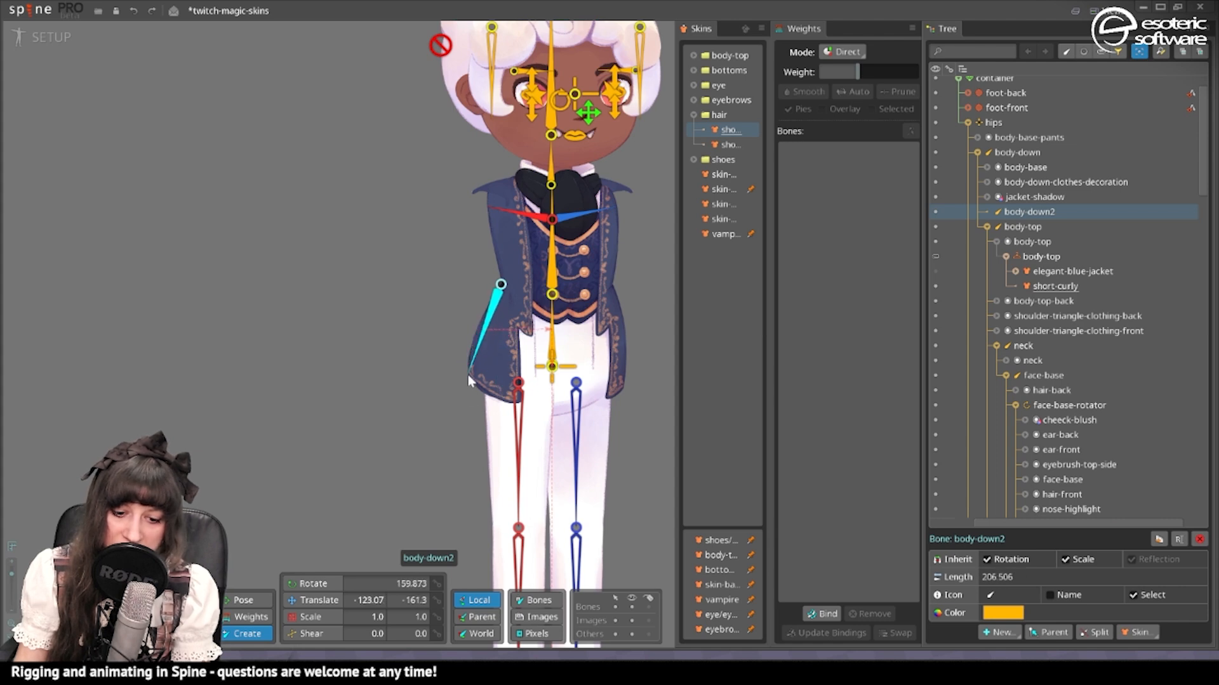
pyautogui.click(1017, 152)
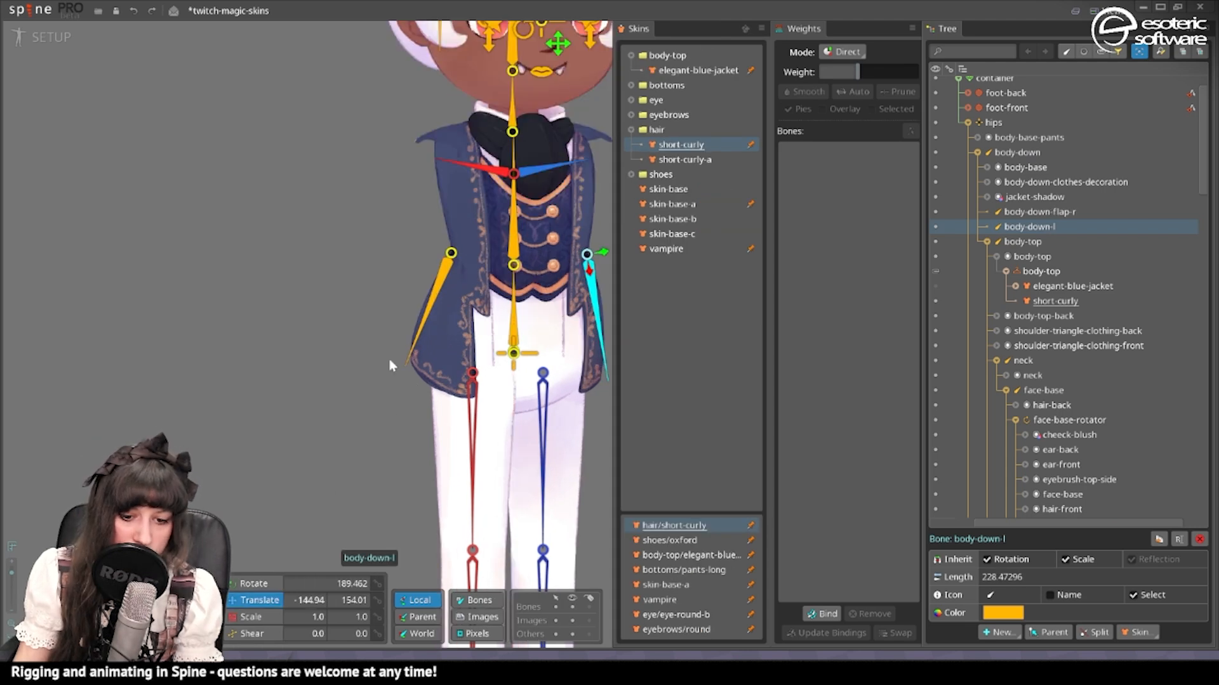
pyautogui.moveTo(695, 70)
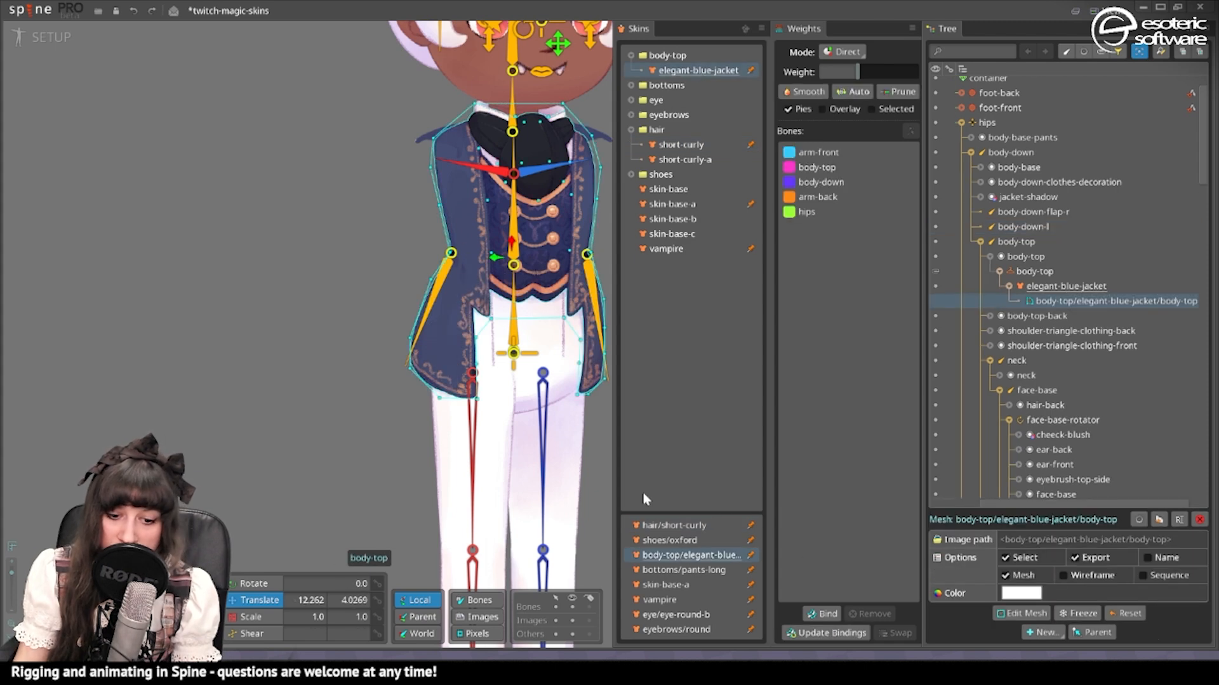
# Step: Select both jacket-flap bones and add a Physics Constraint to them
pyautogui.click(821, 613)
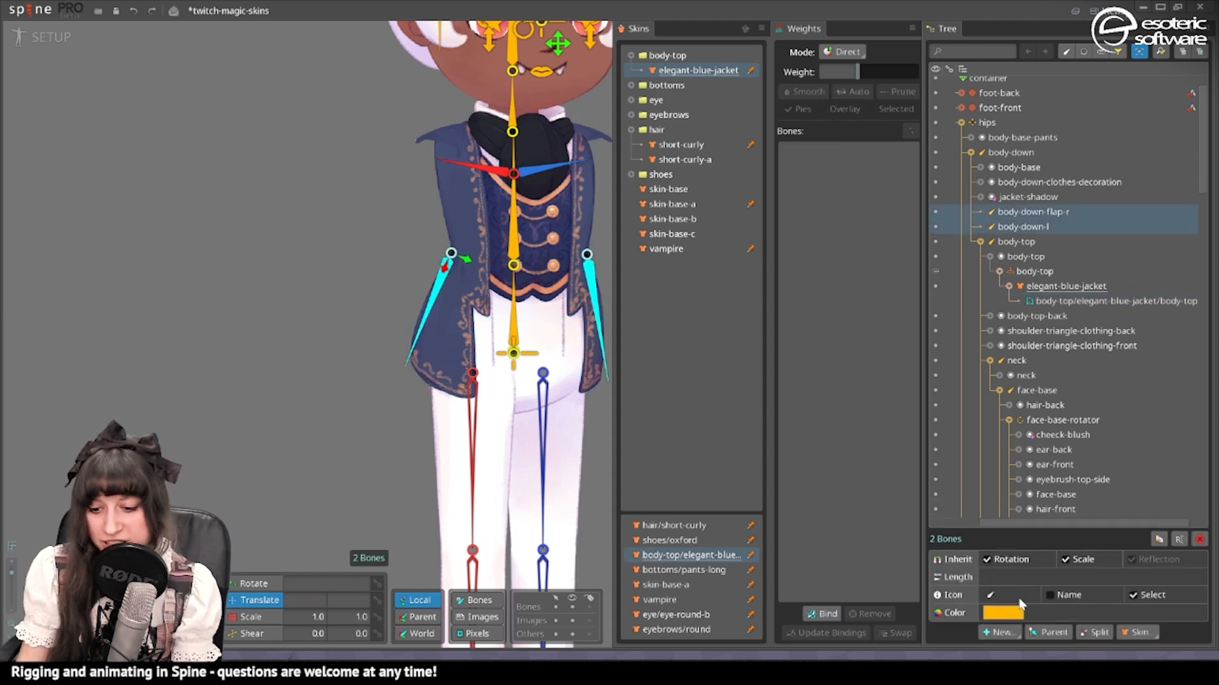
pyautogui.click(998, 632)
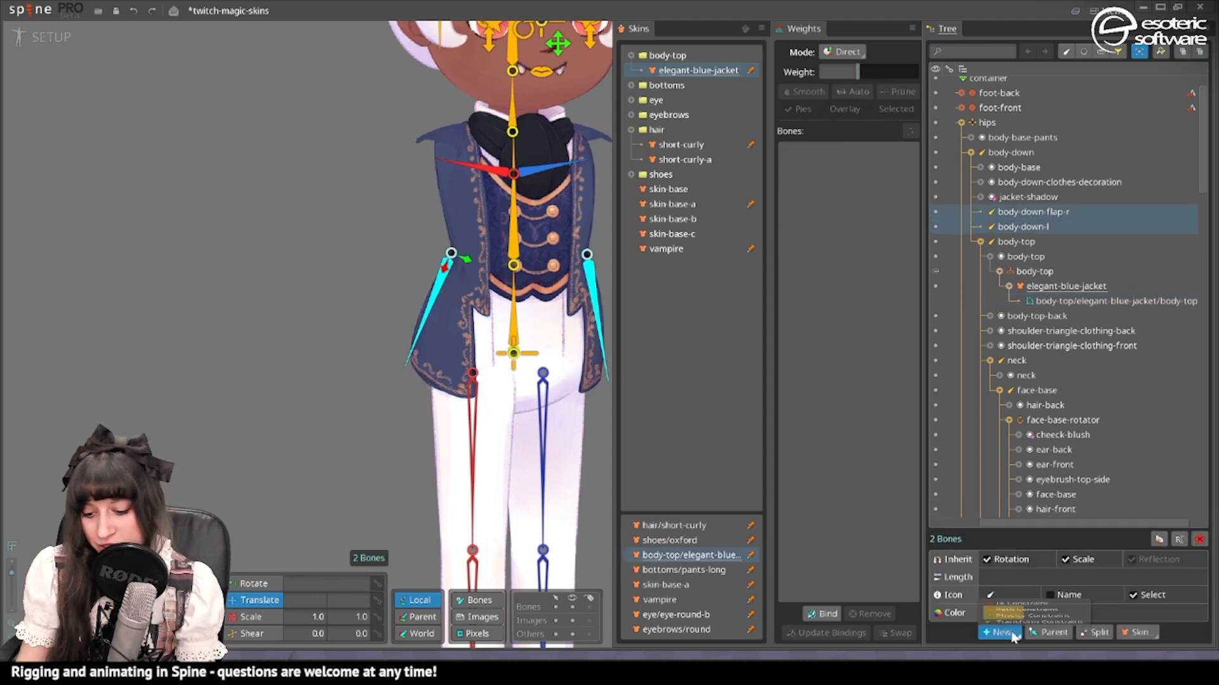
pyautogui.click(999, 632)
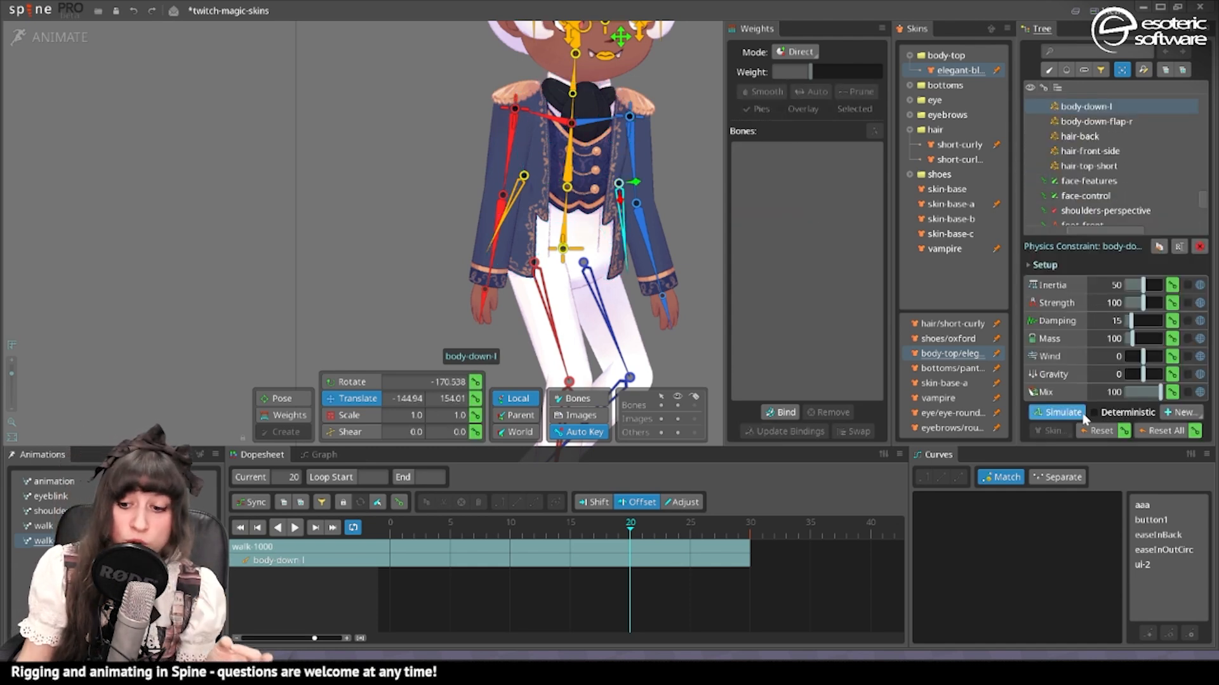
pyautogui.moveTo(1096, 418)
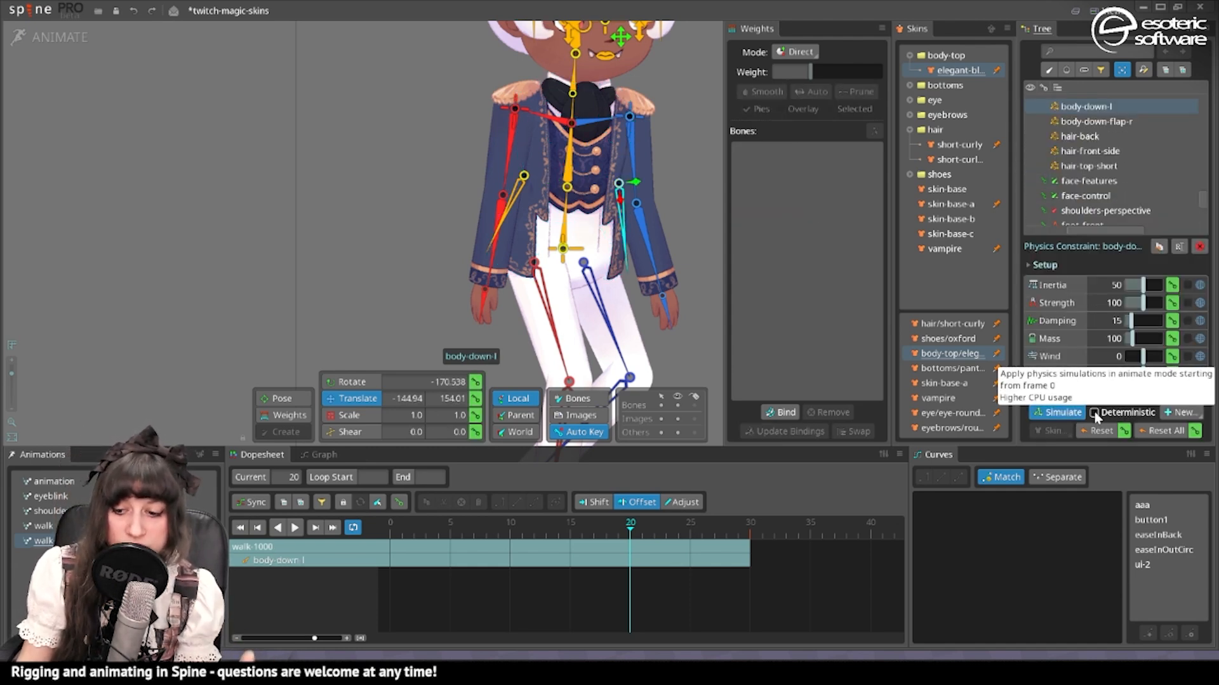
# Step: Select the face-features transform constraint, then the hair-top-short physics constraint
pyautogui.click(1093, 412)
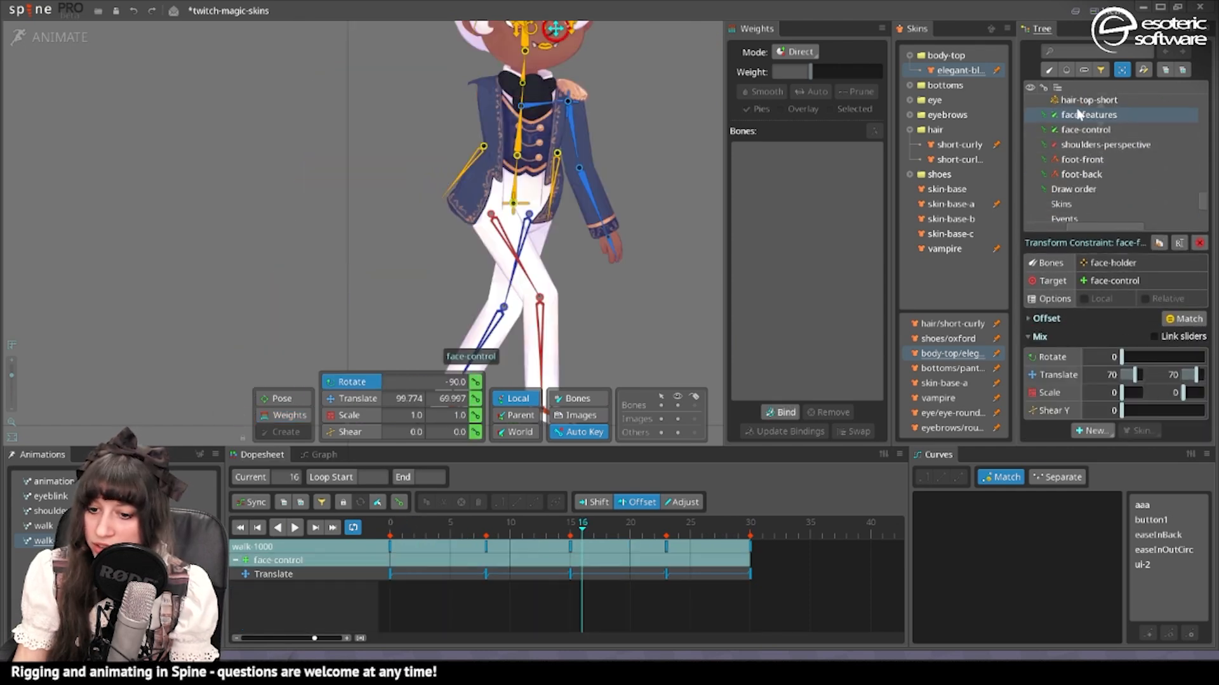
pyautogui.click(1089, 100)
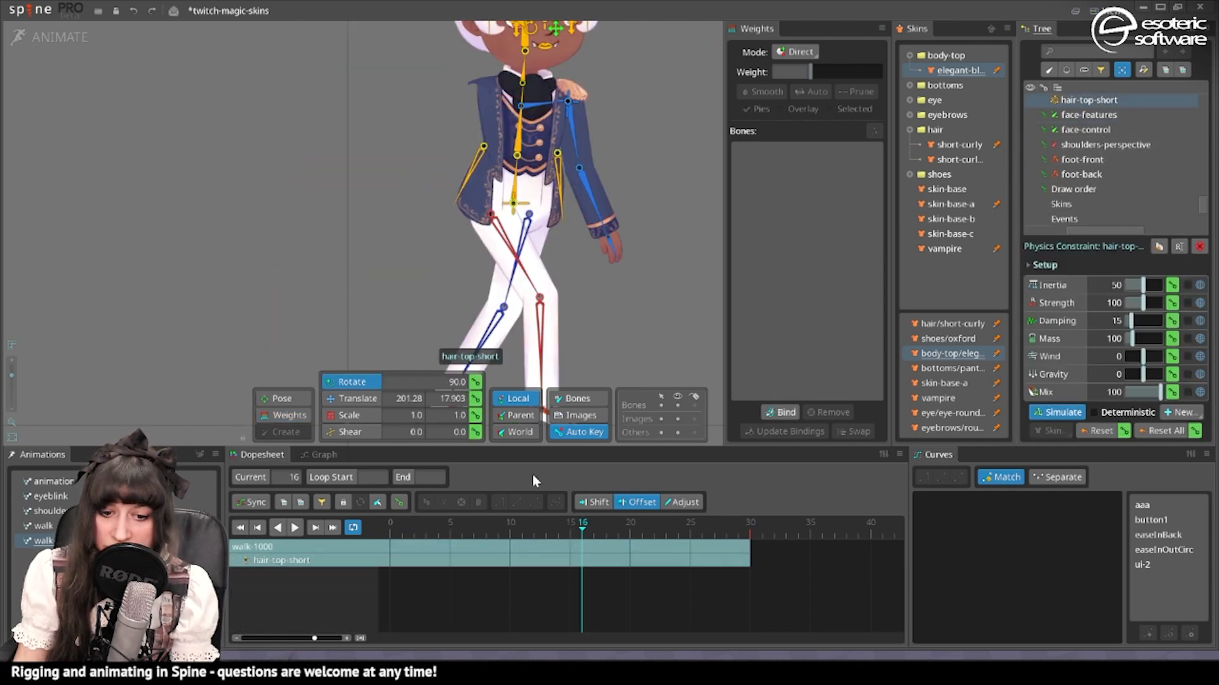